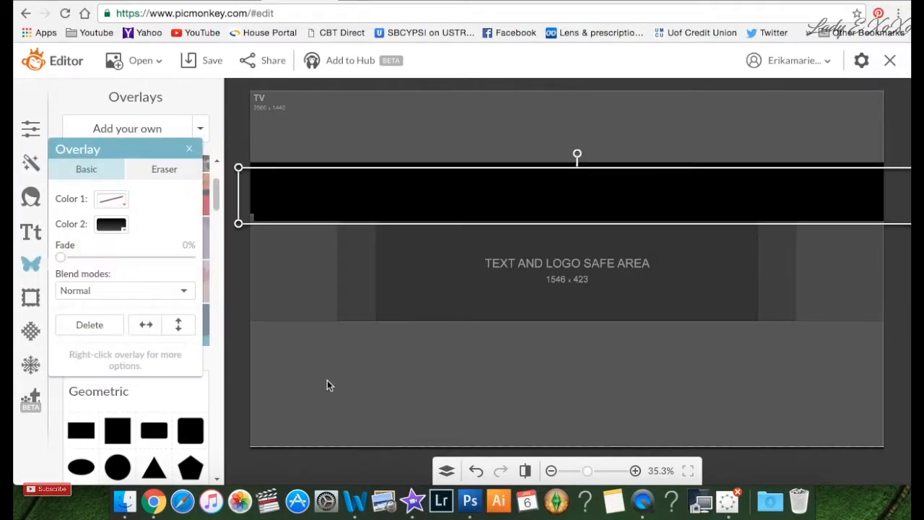
# Position a black rectangle below the safe area and fetch another geometric shape to add.
pyautogui.moveTo(567, 195); pyautogui.dragTo(573, 346)
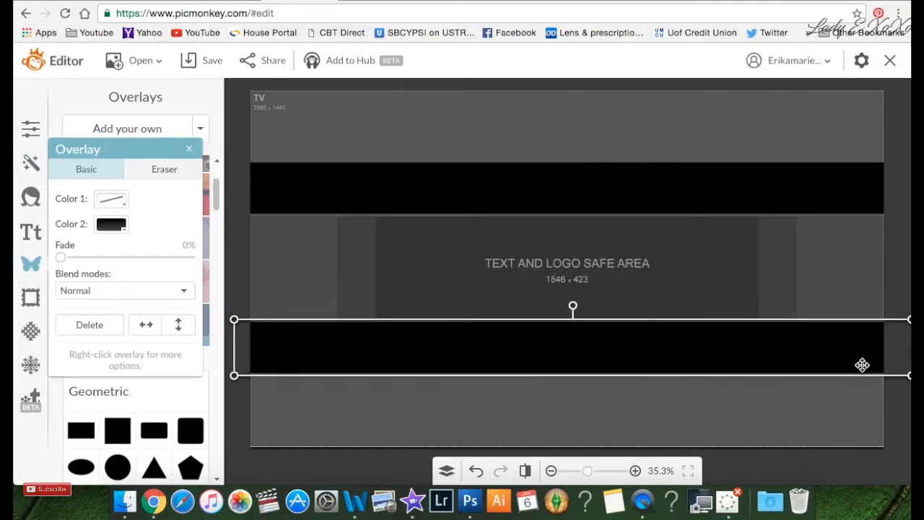
pyautogui.click(189, 149)
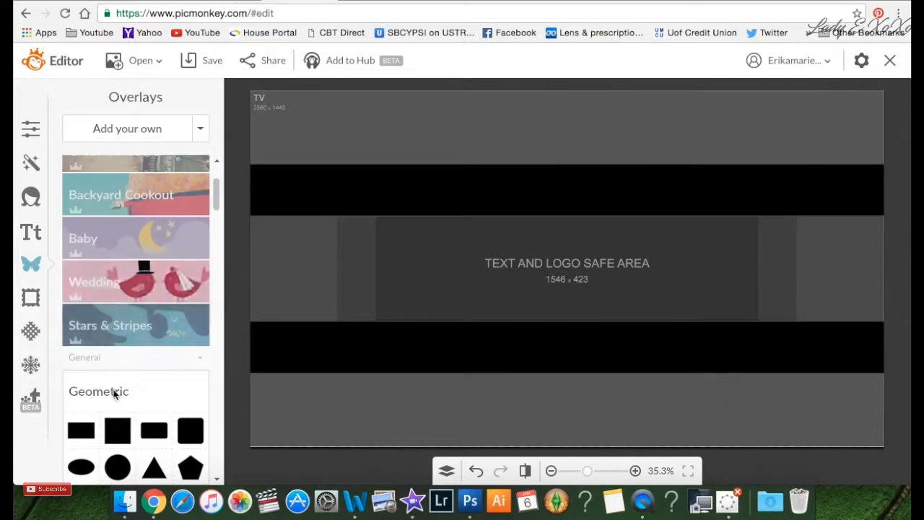
pyautogui.click(81, 430)
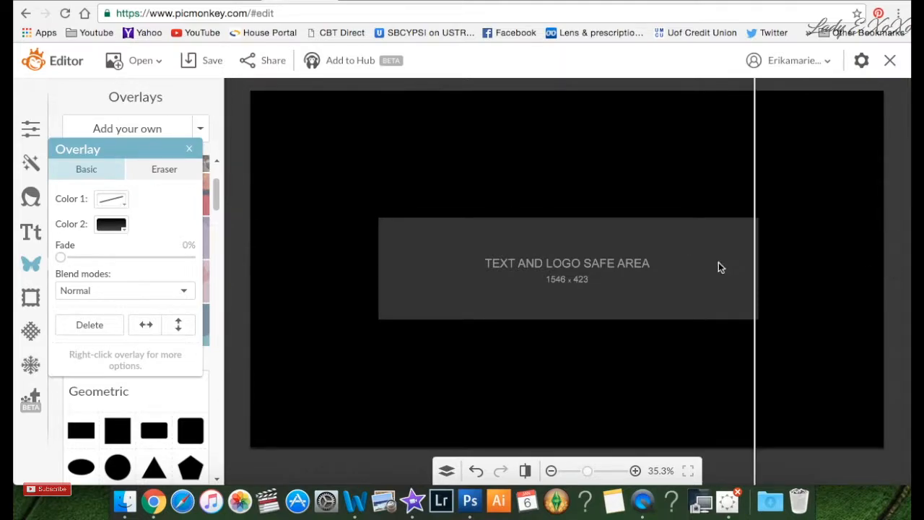
# Colour the canvas pink, then add the Lady E XoXo script title in a user font with its colour.
pyautogui.click(30, 129)
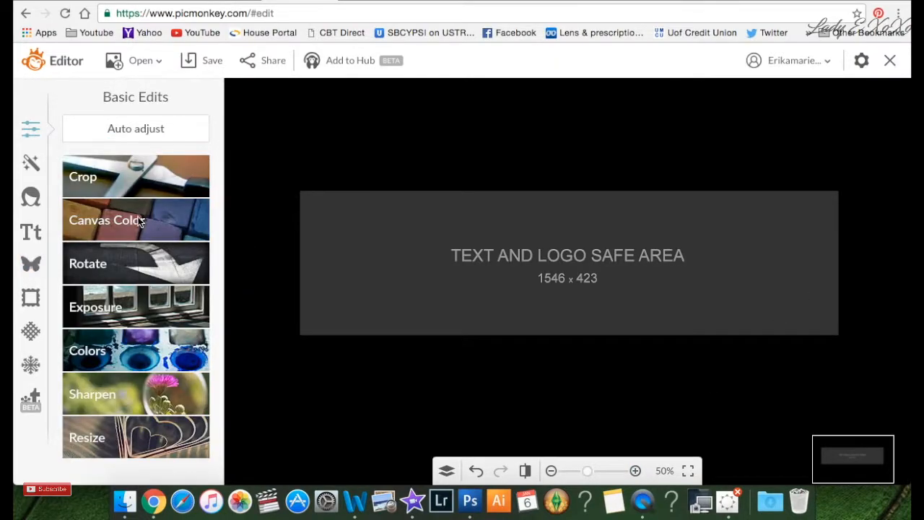
pyautogui.click(136, 220)
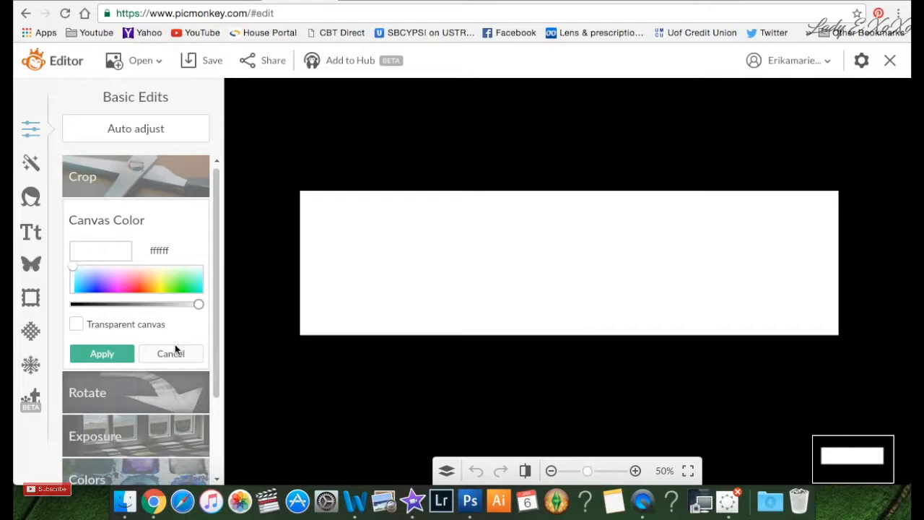
pyautogui.moveTo(180, 325)
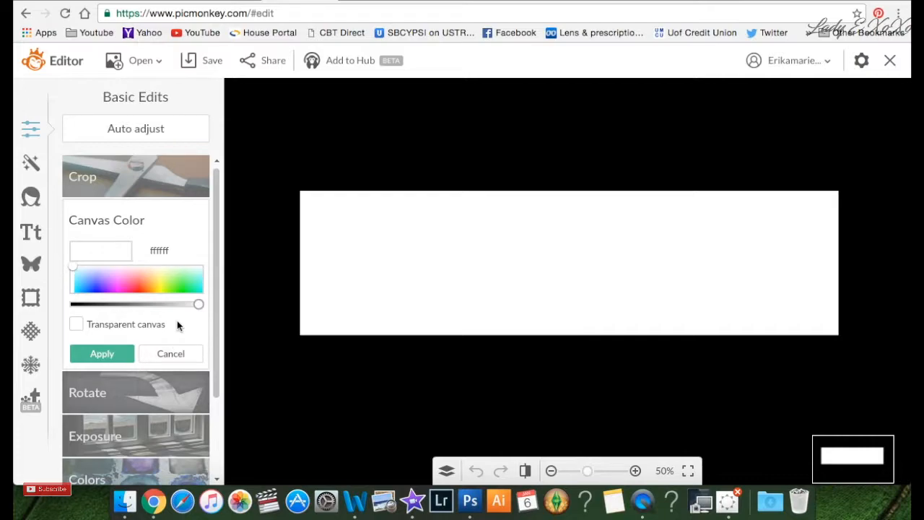
pyautogui.click(31, 232)
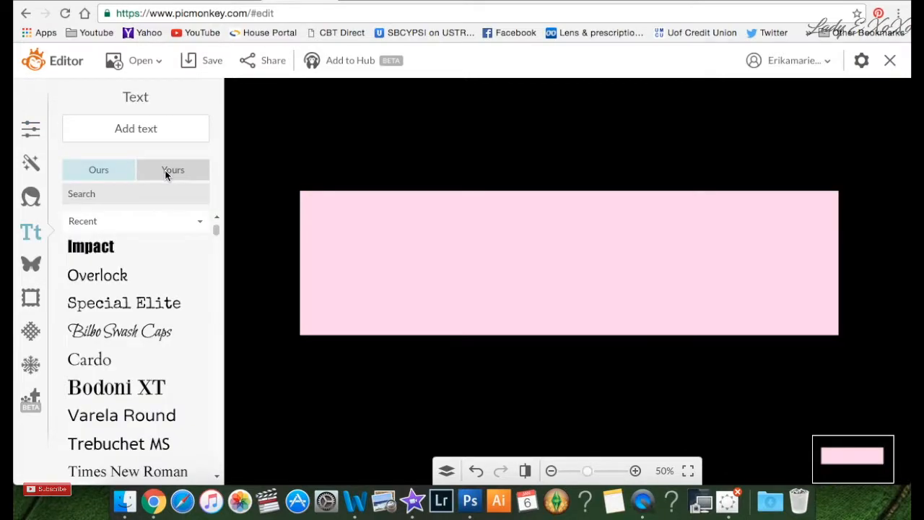
pyautogui.click(174, 169)
pyautogui.write('Lady E XoXo')
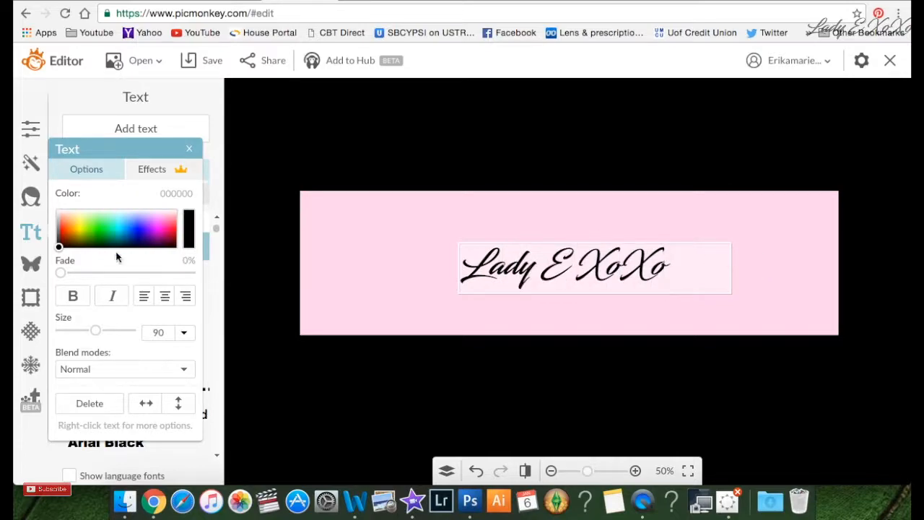
pyautogui.click(594, 267)
pyautogui.write('Hair Talk')
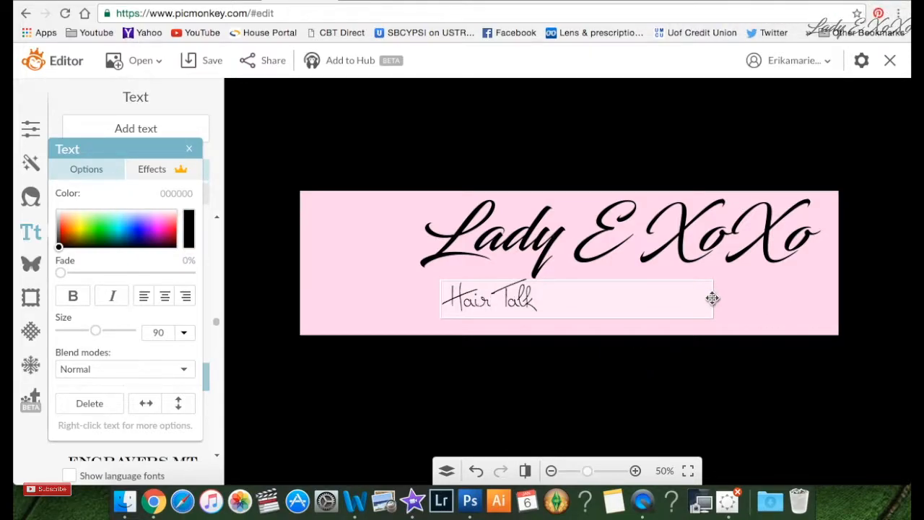
# Extend the subtitle with '| Tech Chat' and colour the whole line magenta.
pyautogui.write('| Tech Chat | Hauls |')
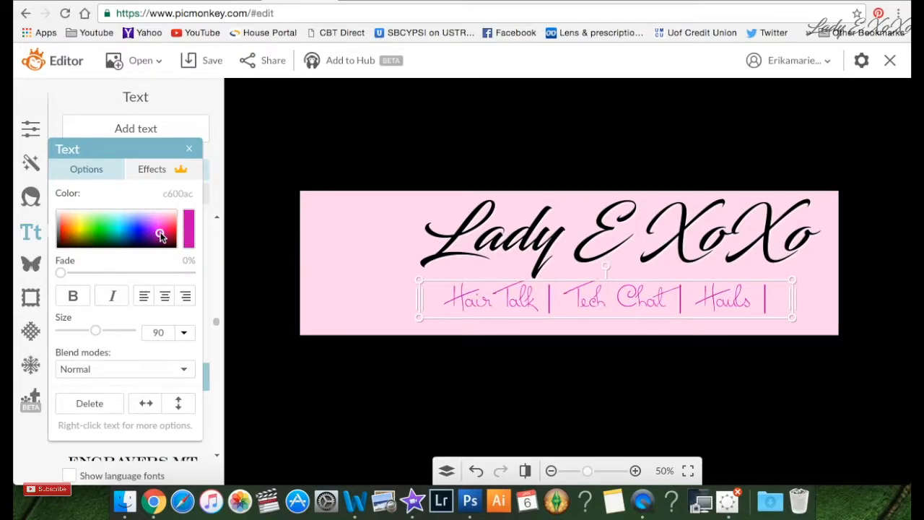
pyautogui.click(30, 264)
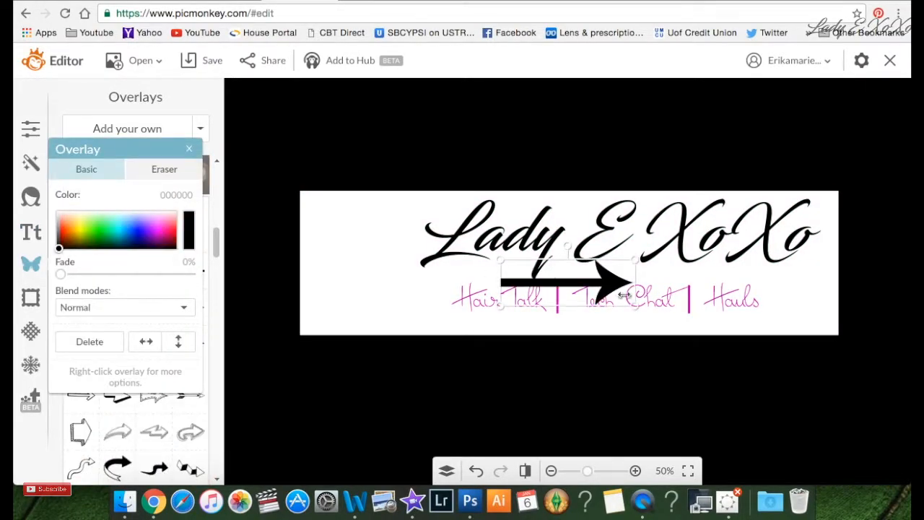
# Place resized arrows on both sides of the subtitle and colour the title's drop shadow.
pyautogui.moveTo(567, 282); pyautogui.dragTo(791, 299)
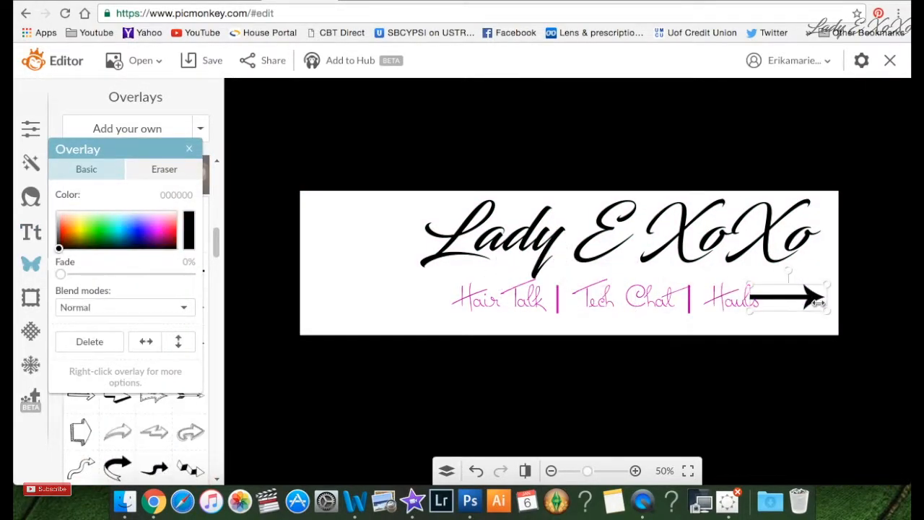
pyautogui.moveTo(827, 303); pyautogui.dragTo(795, 300)
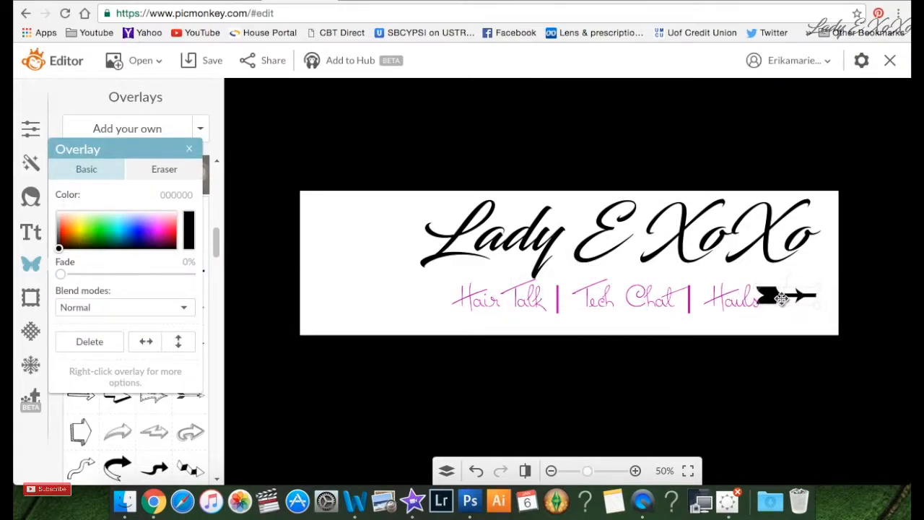
pyautogui.moveTo(783, 296); pyautogui.dragTo(411, 299)
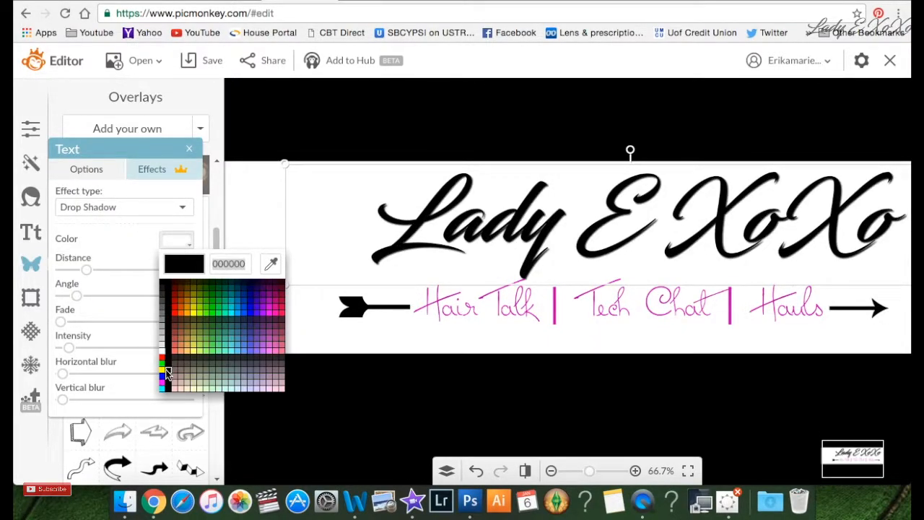
pyautogui.click(270, 302)
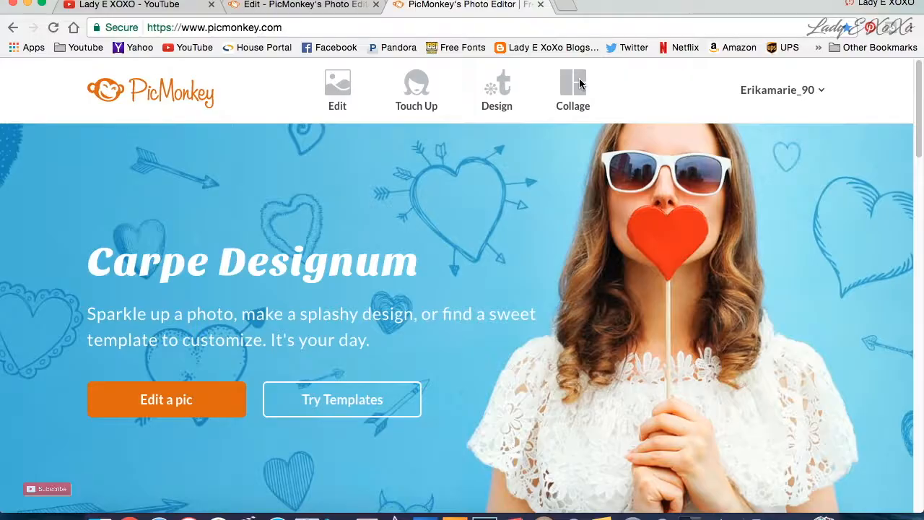
# Build a collage of the portrait photo with 100% corner rounding and transparent background, then save it.
pyautogui.click(573, 89)
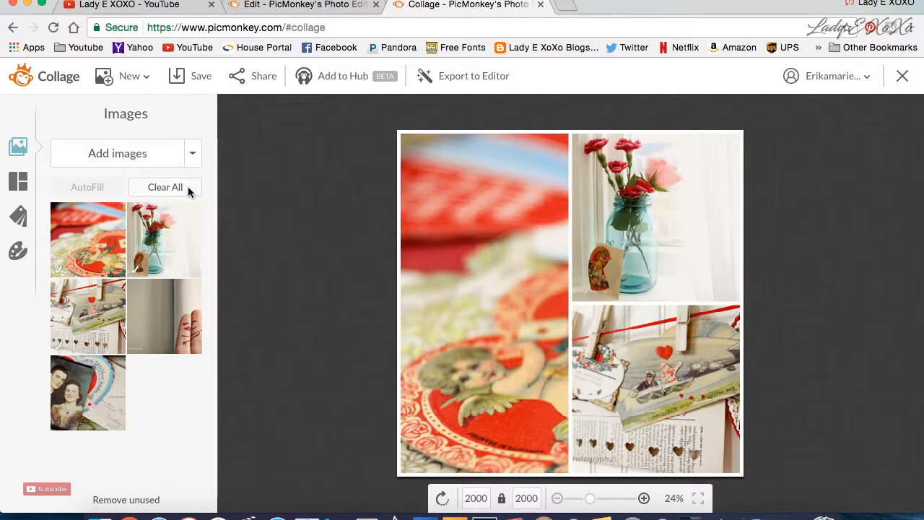
pyautogui.click(165, 186)
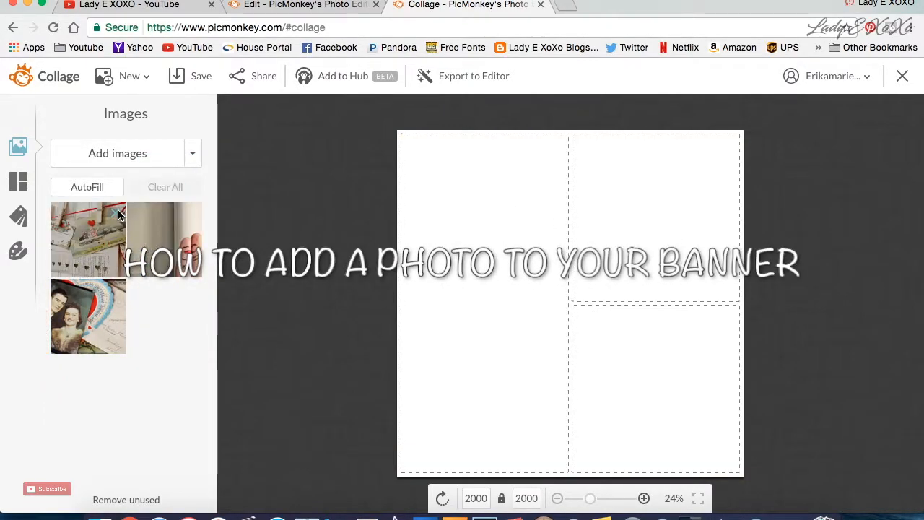
pyautogui.click(117, 154)
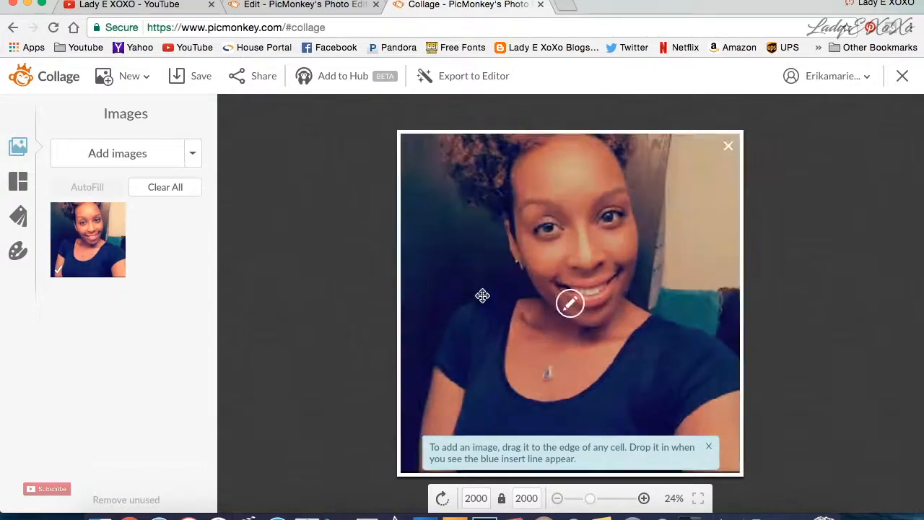
pyautogui.click(570, 304)
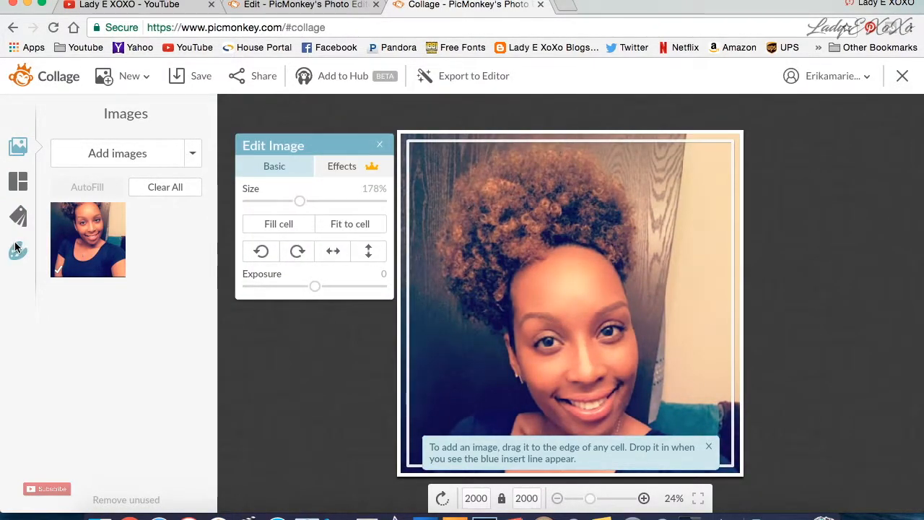
pyautogui.click(18, 249)
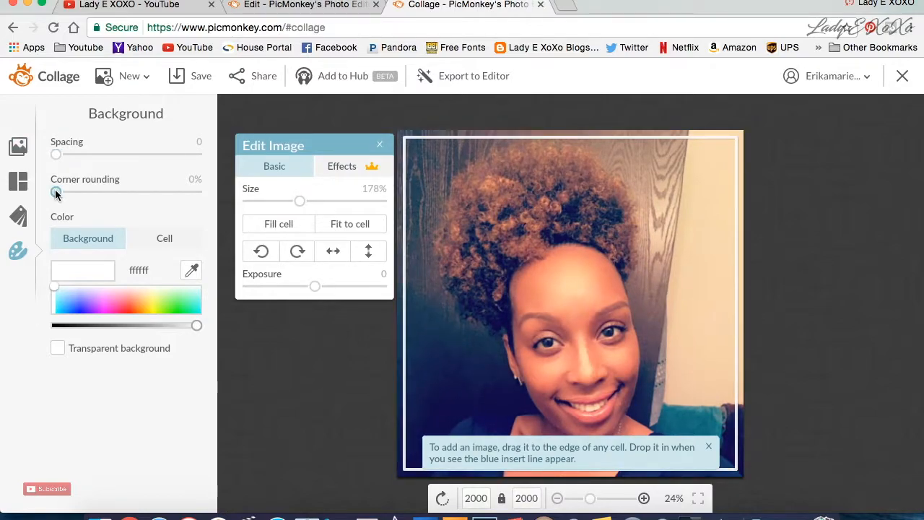
pyautogui.moveTo(56, 193); pyautogui.dragTo(197, 192)
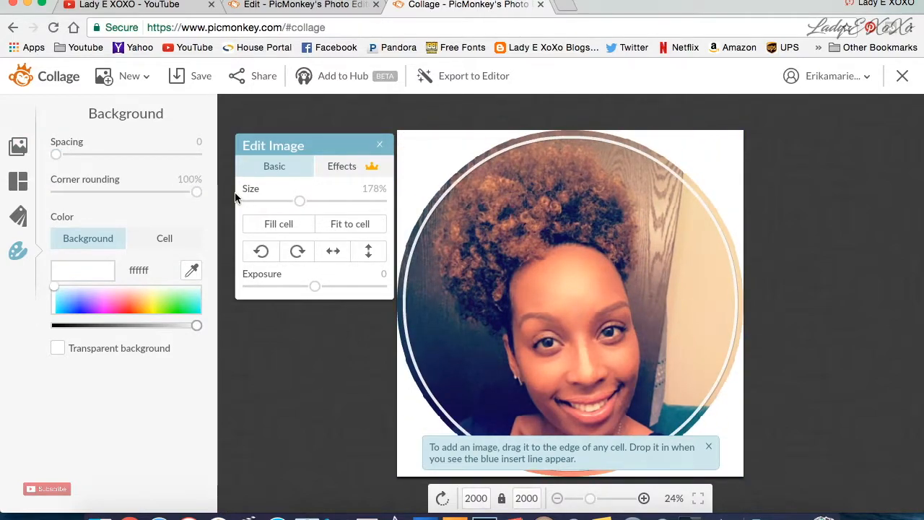
pyautogui.click(58, 348)
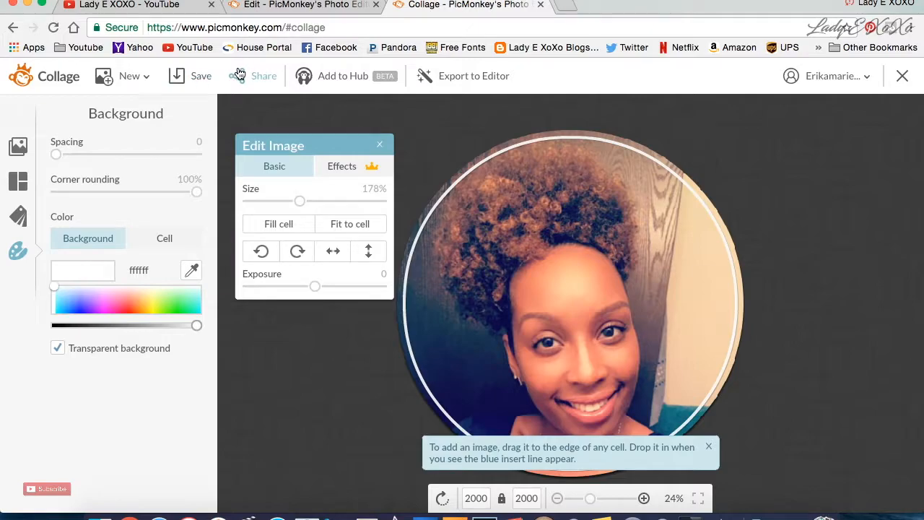
pyautogui.click(201, 75)
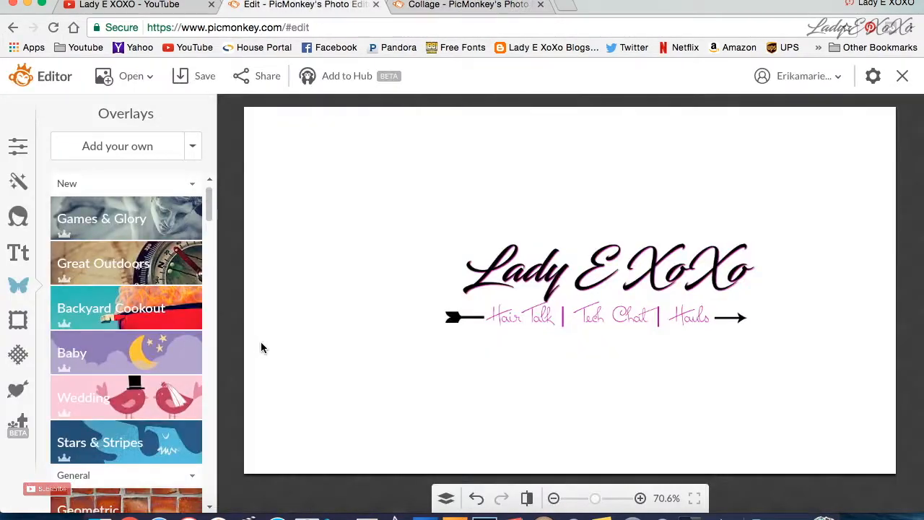
# Add the saved circular portrait PNG as an overlay beside the title and head to YouTube.
pyautogui.click(117, 146)
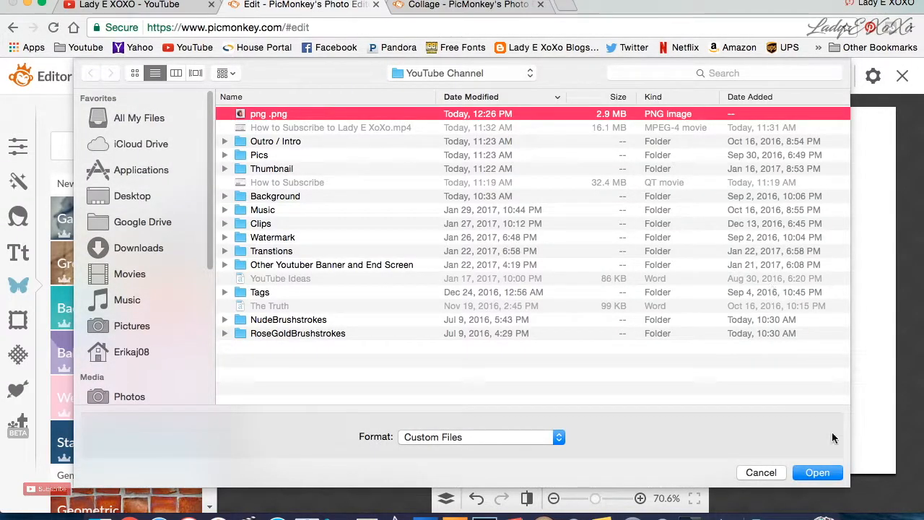
pyautogui.click(818, 473)
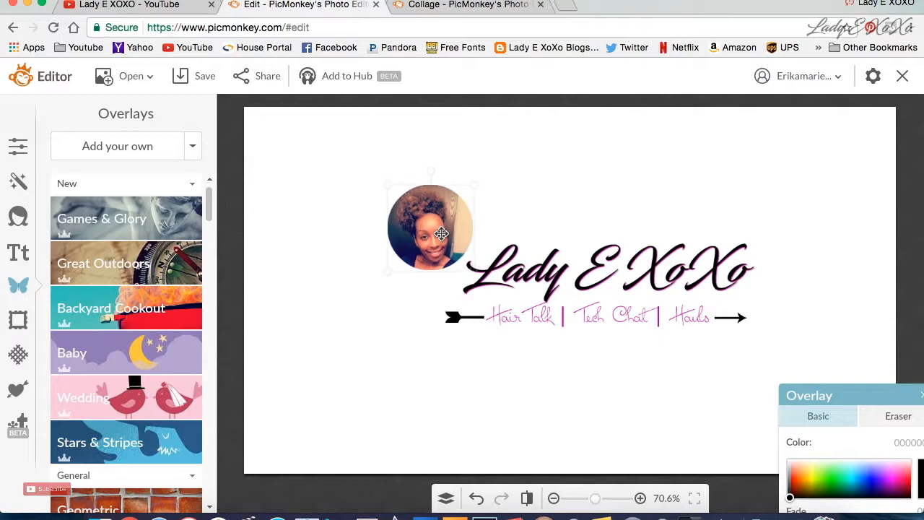
pyautogui.click(127, 5)
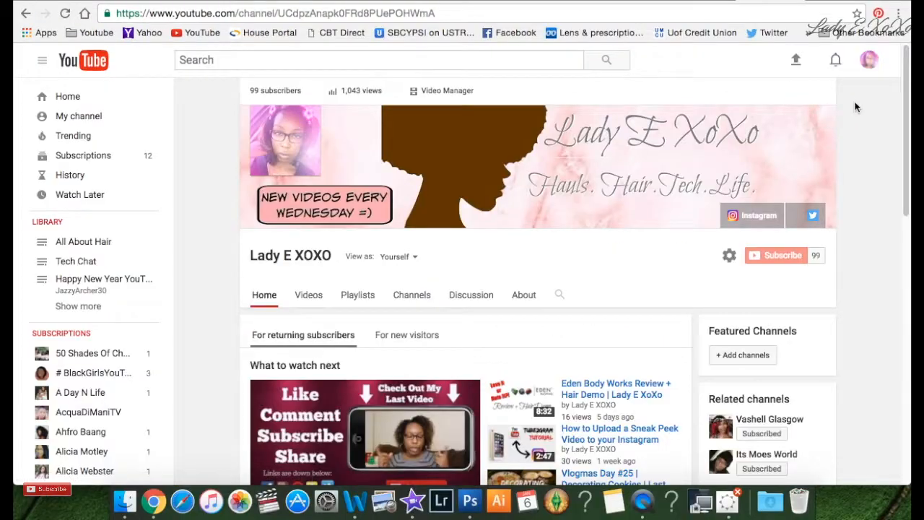
# Upload the finished banner image from the computer as the channel's art.
pyautogui.click(824, 117)
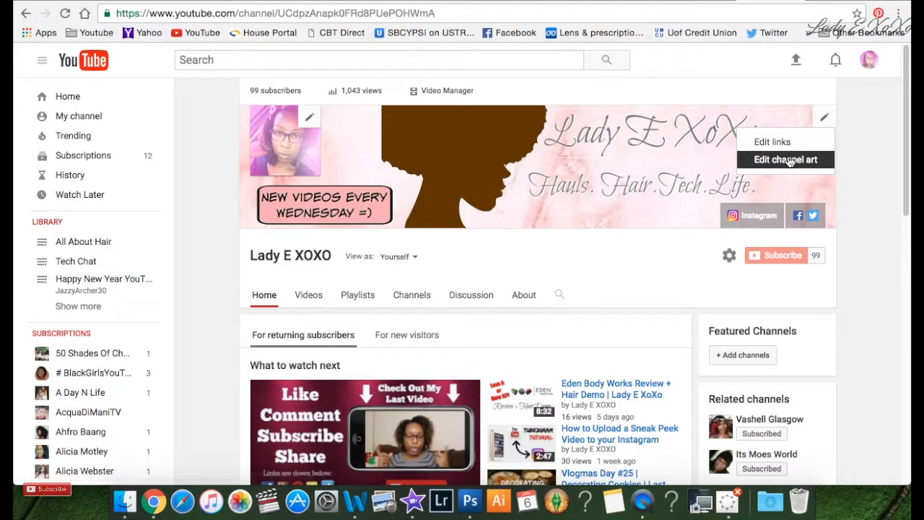
pyautogui.click(786, 159)
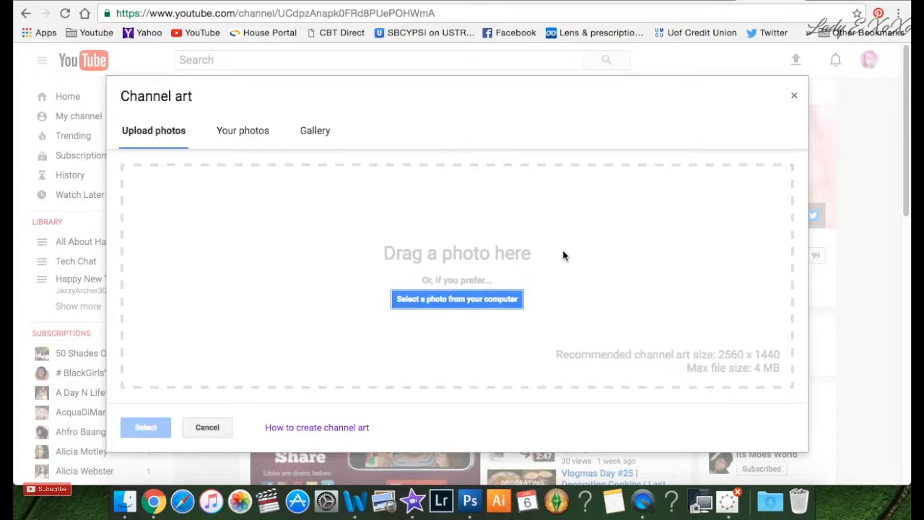
pyautogui.click(456, 298)
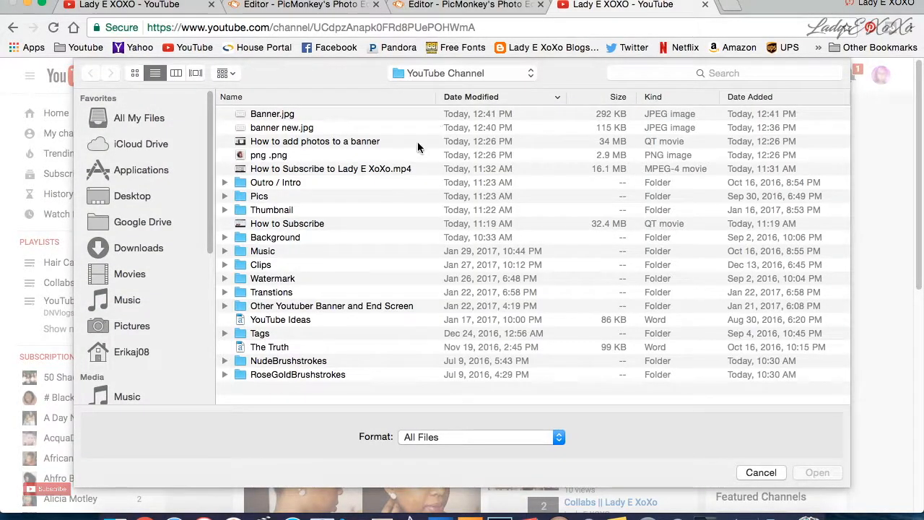
pyautogui.click(273, 114)
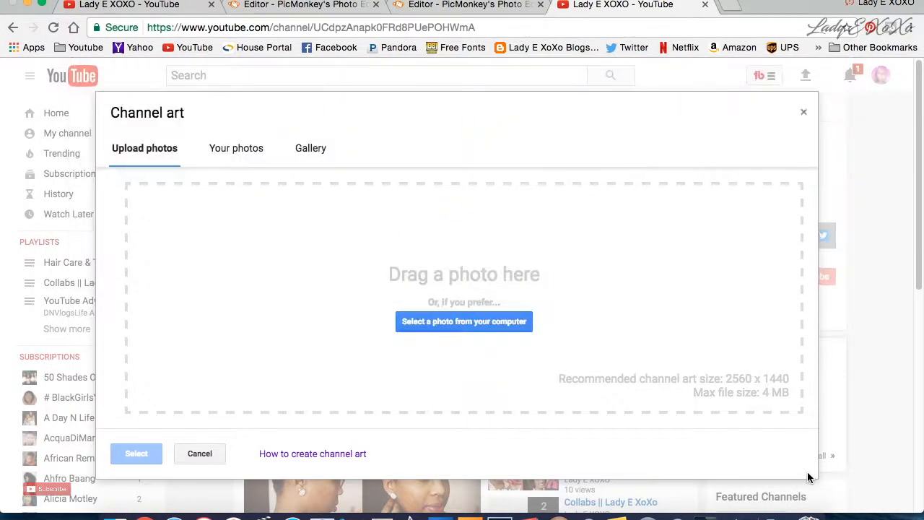
pyautogui.click(464, 321)
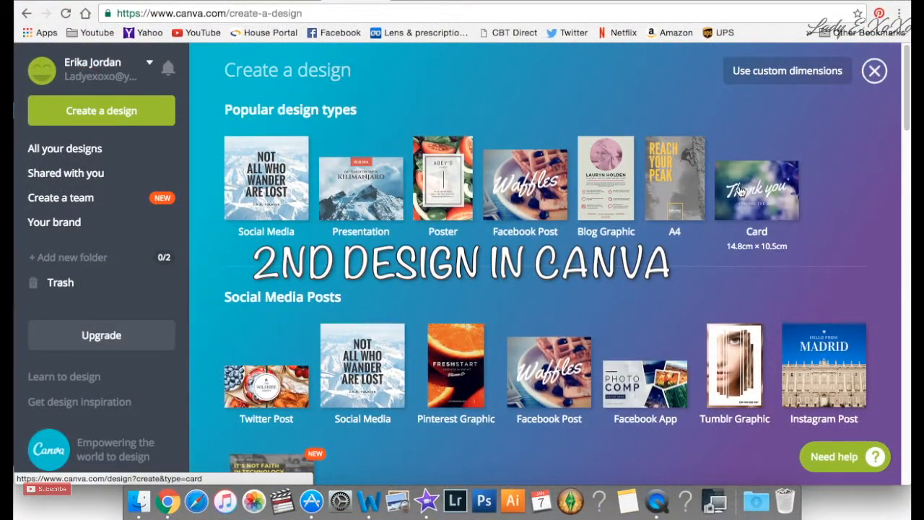
# Start a new YouTube Channel Art design from the Social Media & Email Headers section.
pyautogui.scroll(-3)
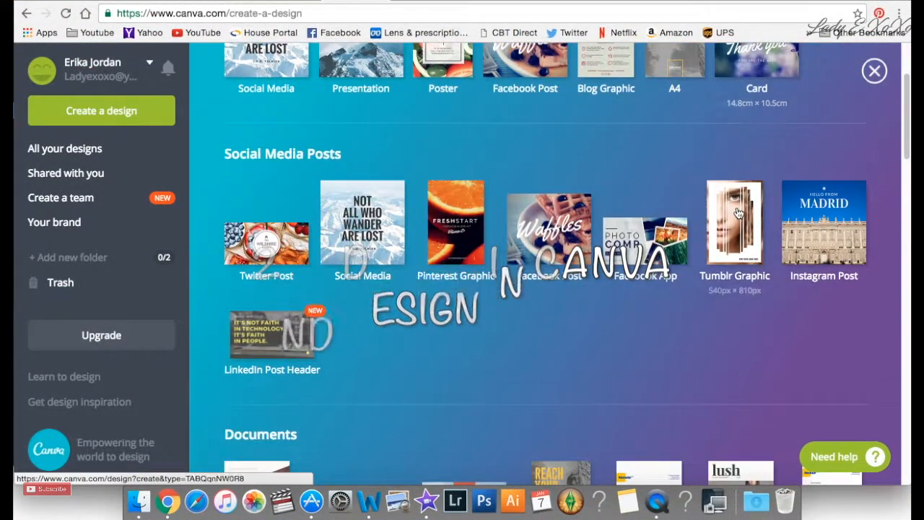
pyautogui.scroll(-3)
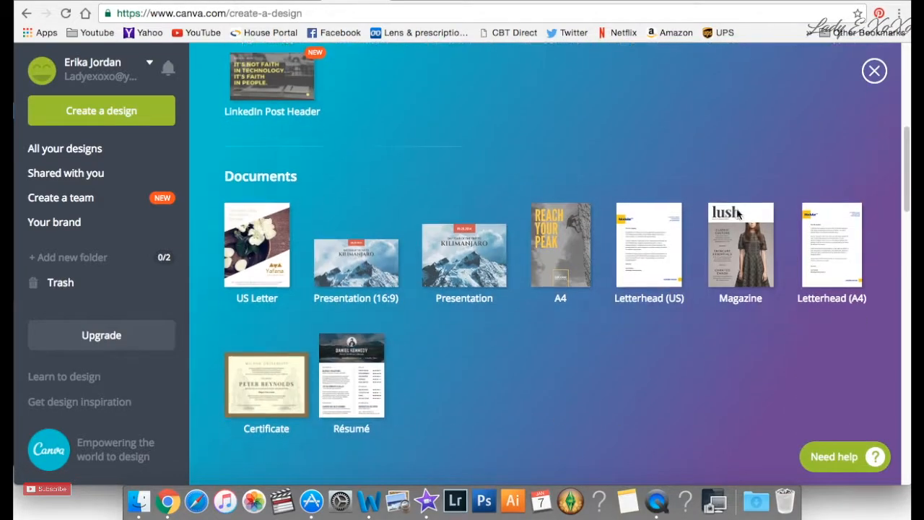
pyautogui.scroll(-3)
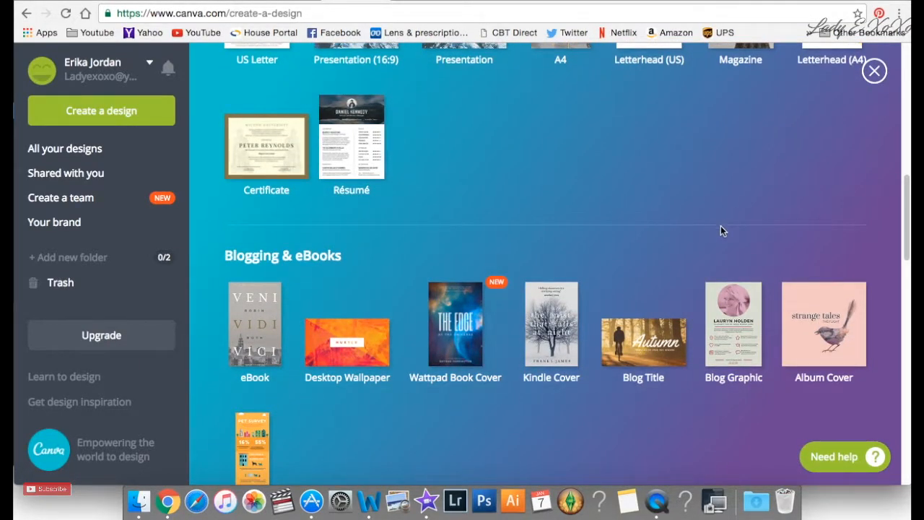
pyautogui.scroll(-3)
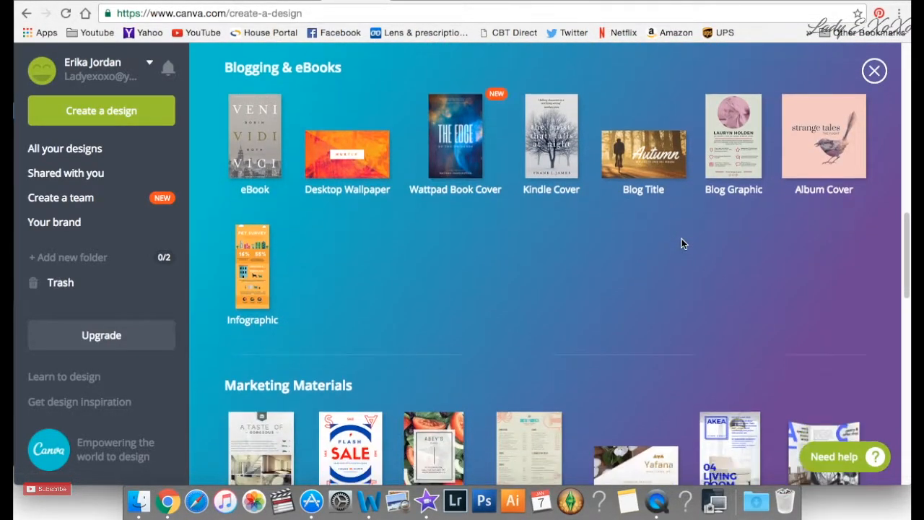
pyautogui.scroll(-3)
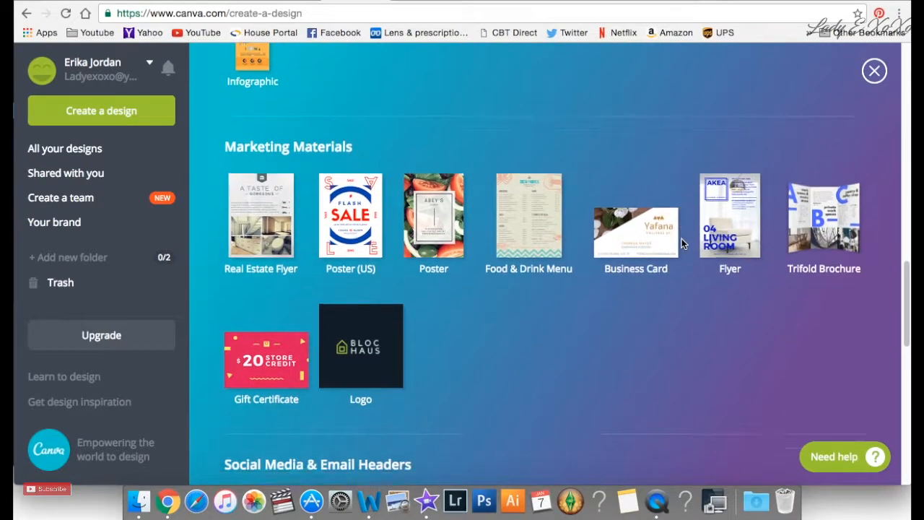
pyautogui.scroll(-3)
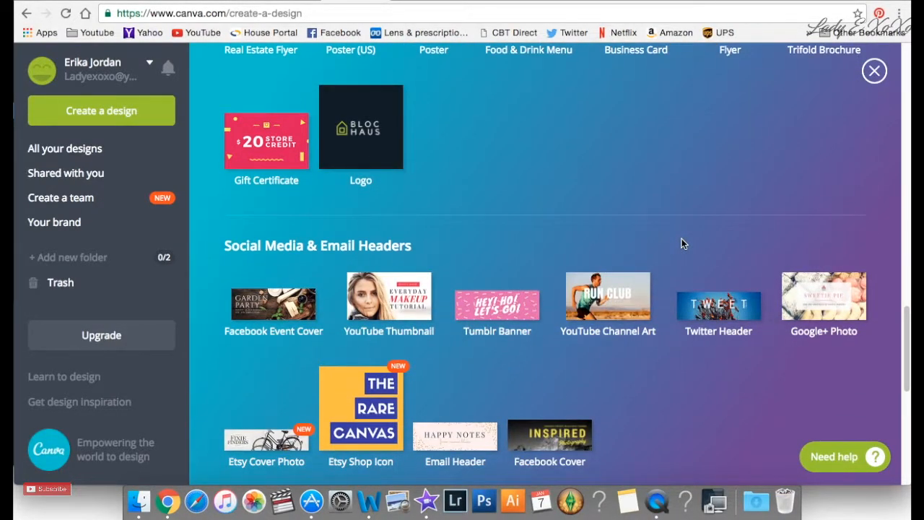
pyautogui.click(608, 296)
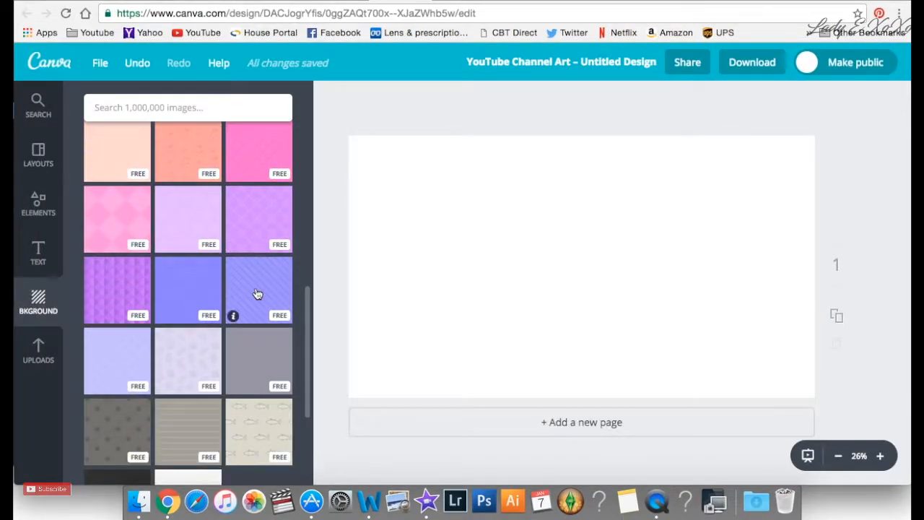
# Apply the white dotted diamond background and add the framed Springtime text design.
pyautogui.scroll(-3)
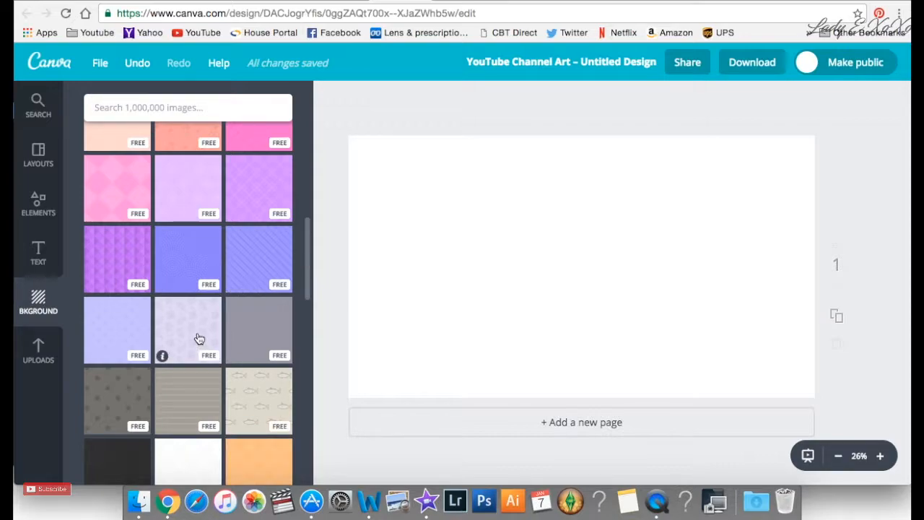
pyautogui.scroll(-3)
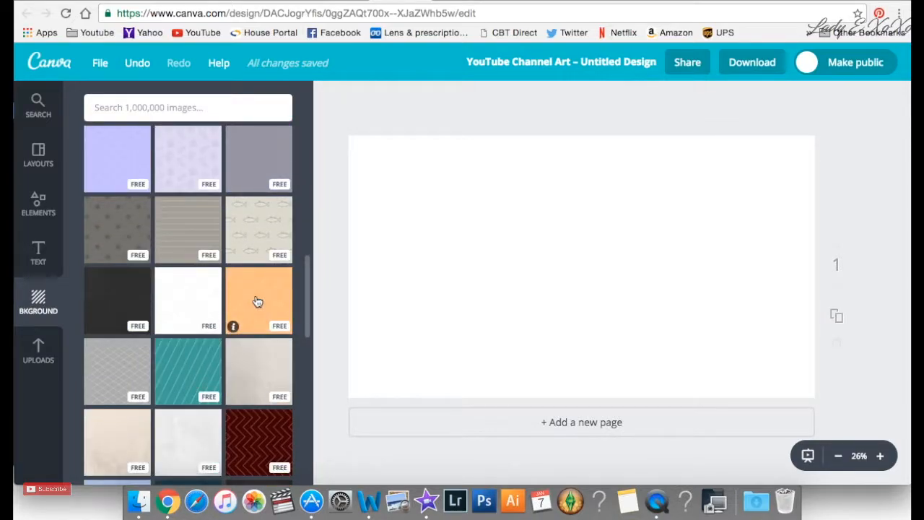
pyautogui.click(188, 301)
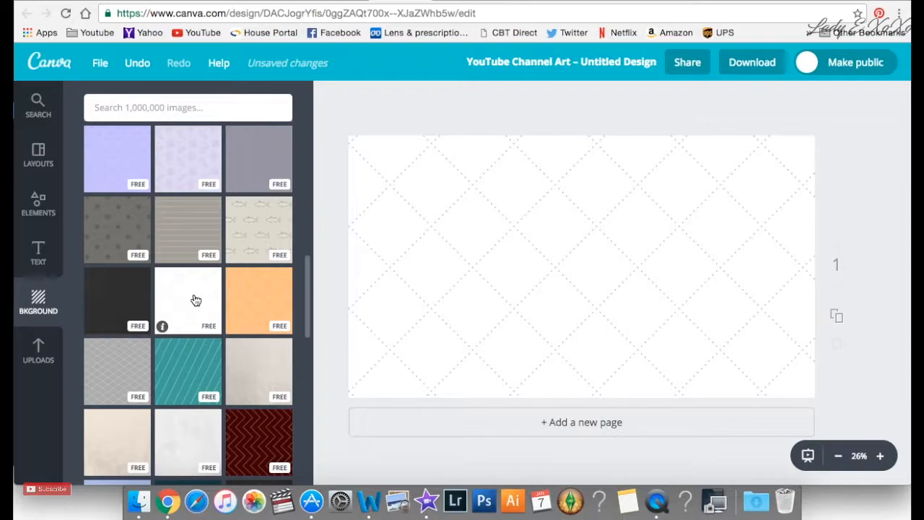
pyautogui.click(37, 253)
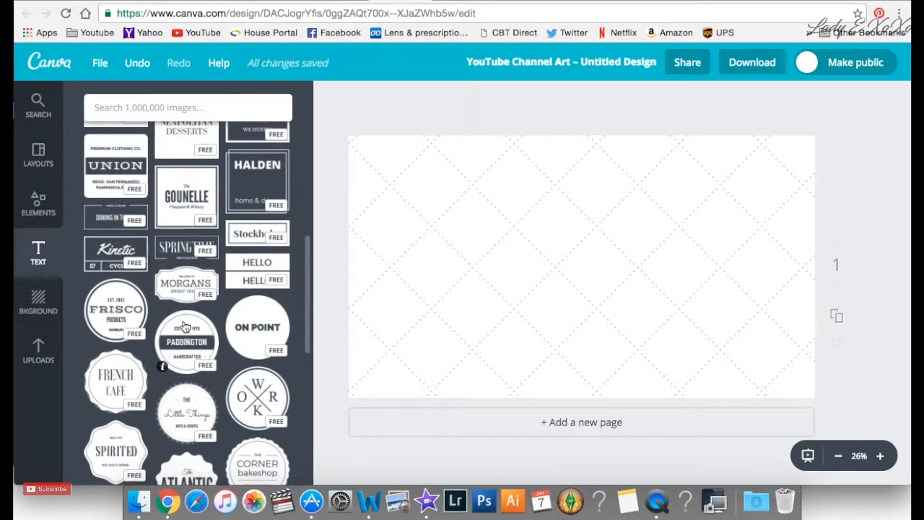
pyautogui.click(187, 249)
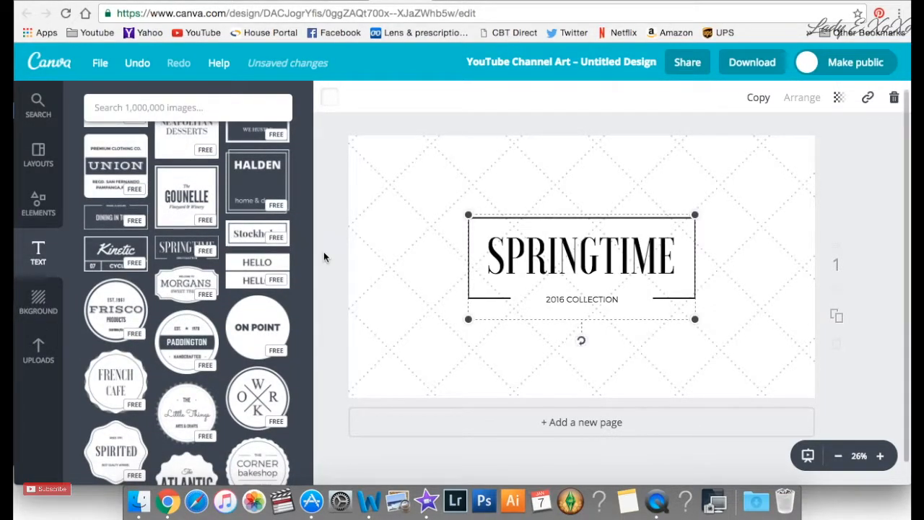
# Retype the heading as 'Lady E XoXo' and the small line as 'Tech | Hauls | Hair'.
pyautogui.doubleClick(582, 256)
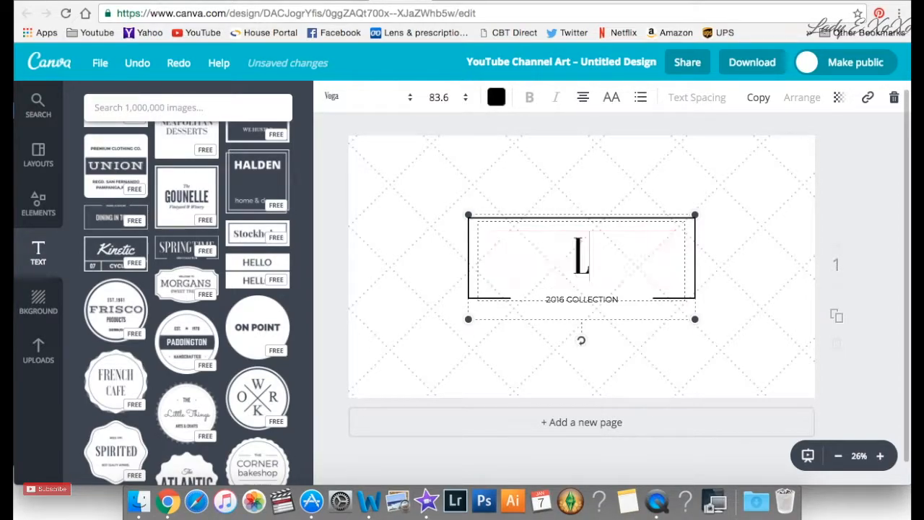
pyautogui.write('ady E XoXo')
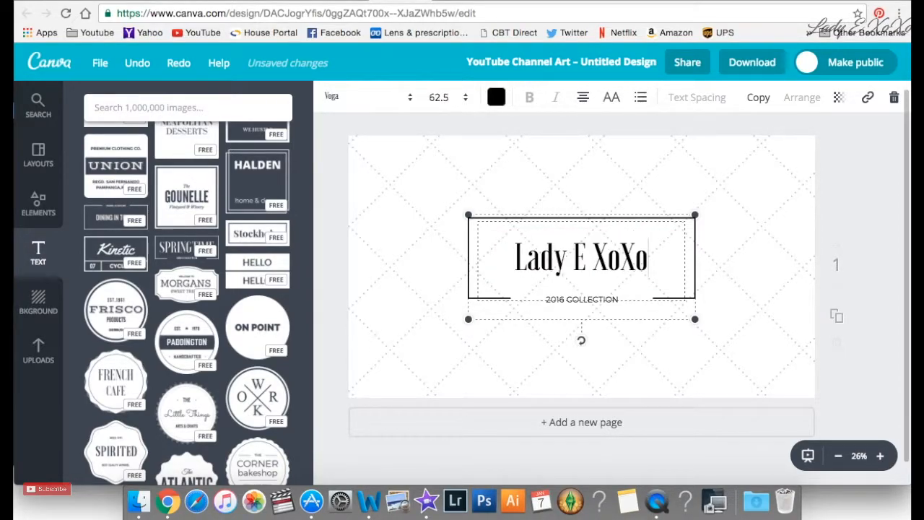
pyautogui.click(582, 299)
pyautogui.write('Te')
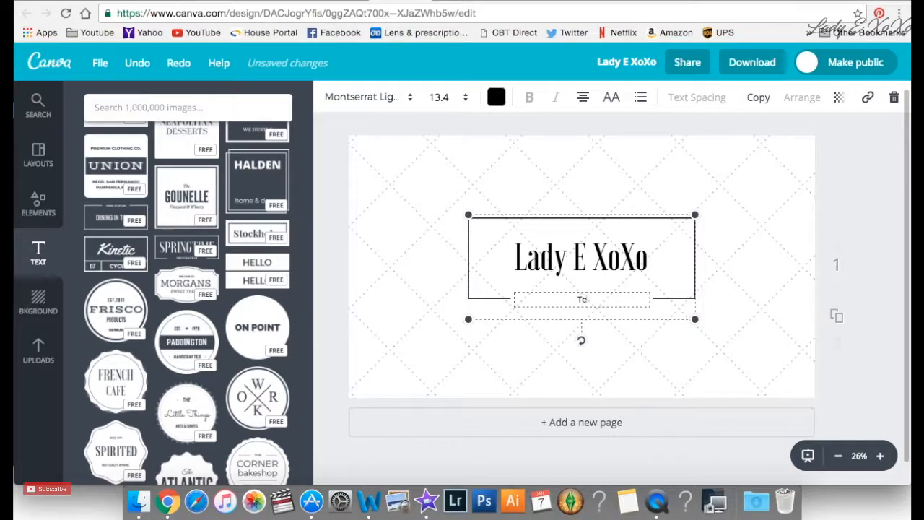
pyautogui.write('ch')
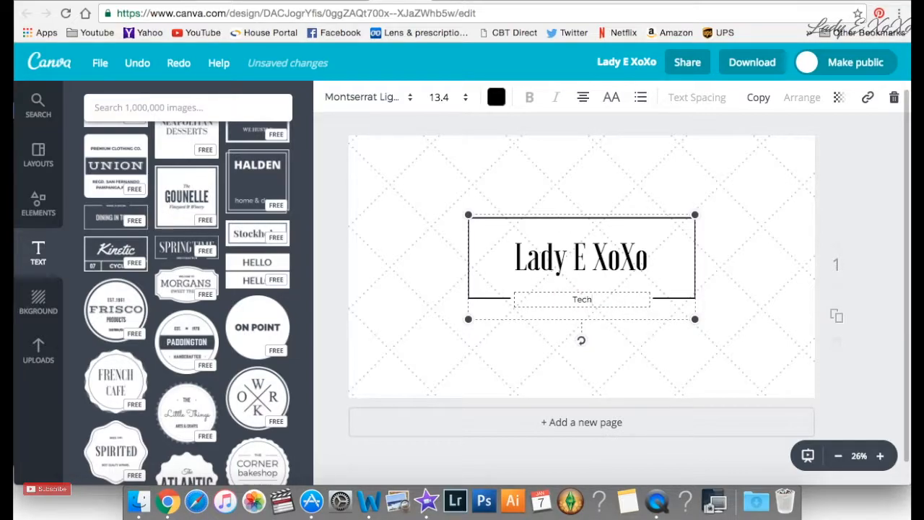
pyautogui.write('| Hau')
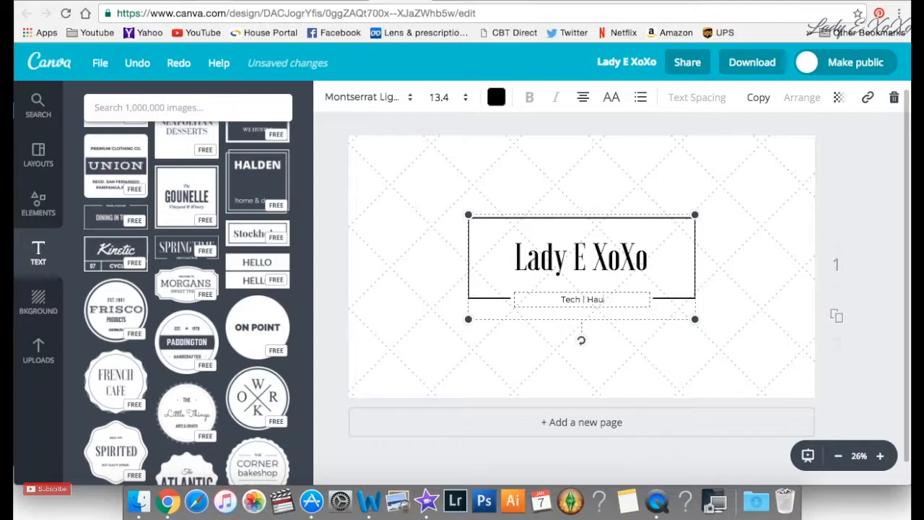
pyautogui.write('ls | Hai')
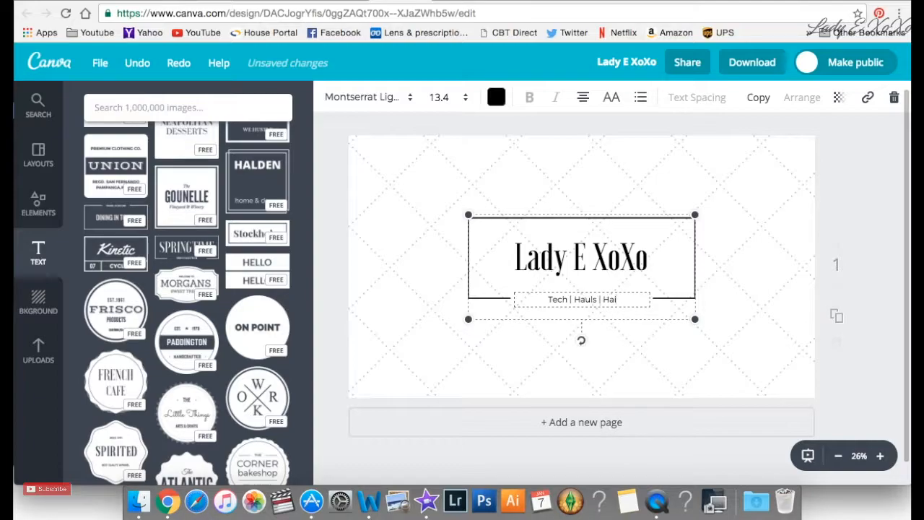
pyautogui.write('r')
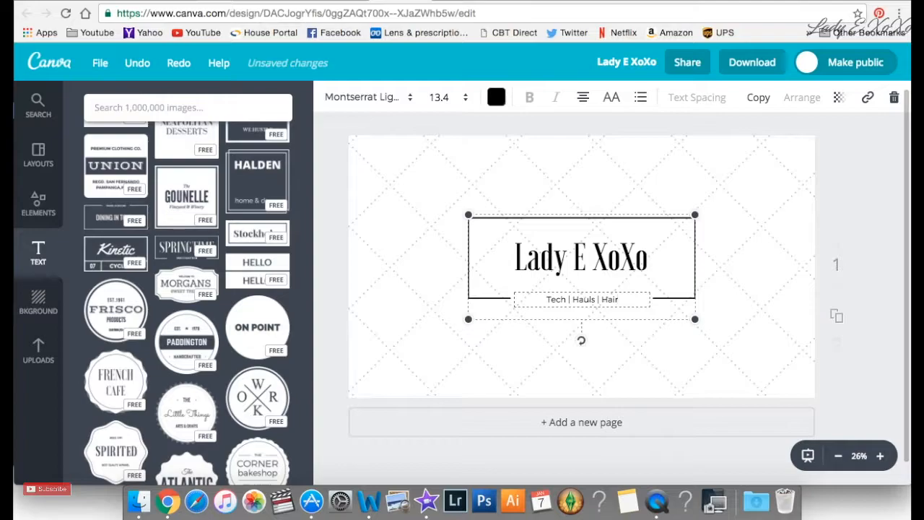
# Colour both the Lady E XoXo heading and the Tech | Hauls | Hair line pink.
pyautogui.doubleClick(581, 256)
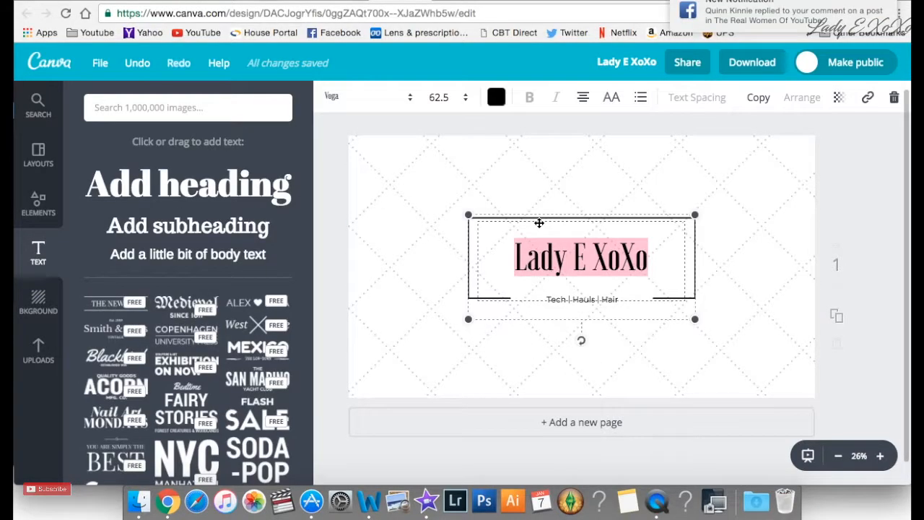
pyautogui.click(496, 97)
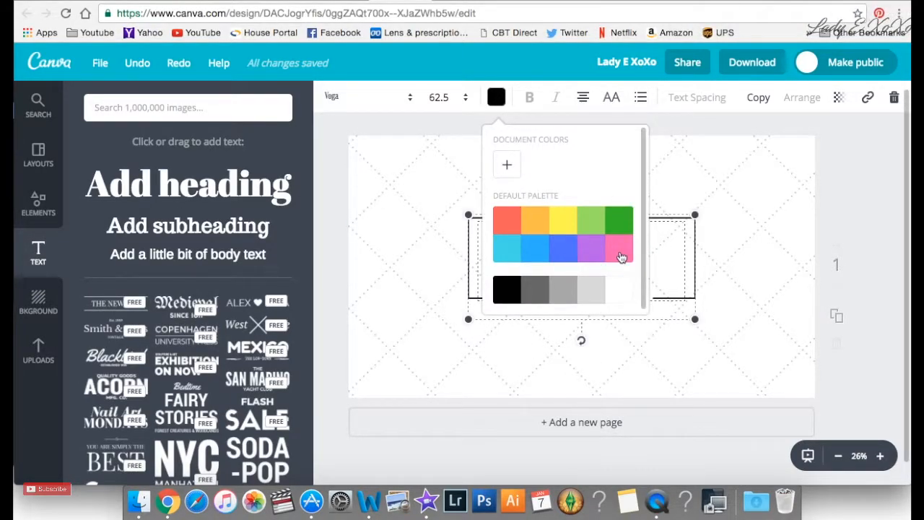
pyautogui.click(620, 249)
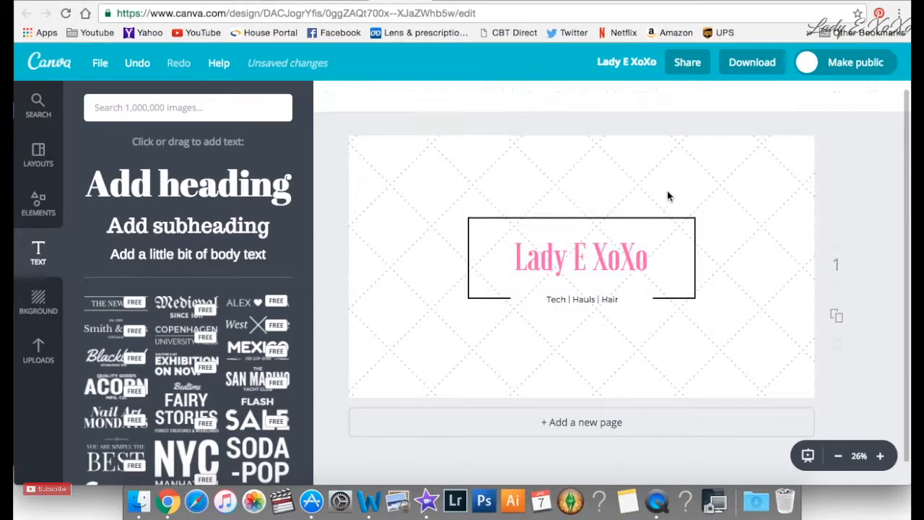
pyautogui.click(582, 299)
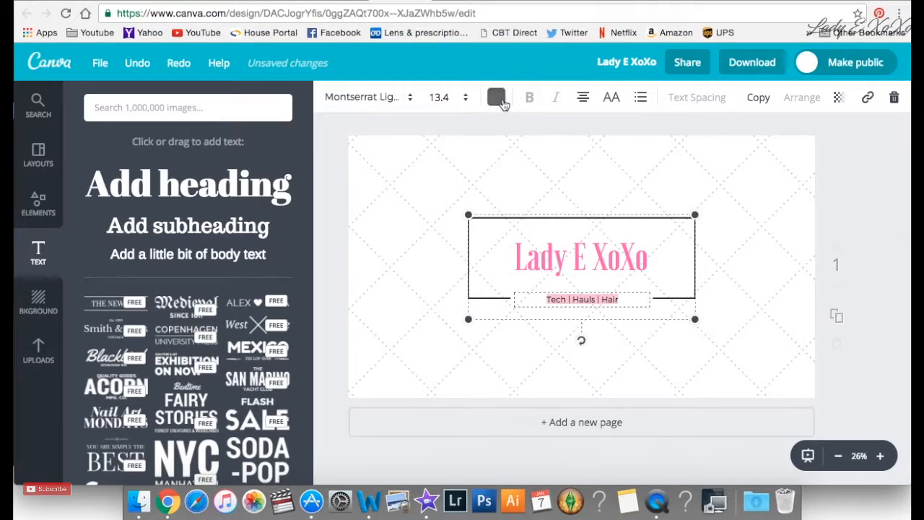
pyautogui.click(628, 340)
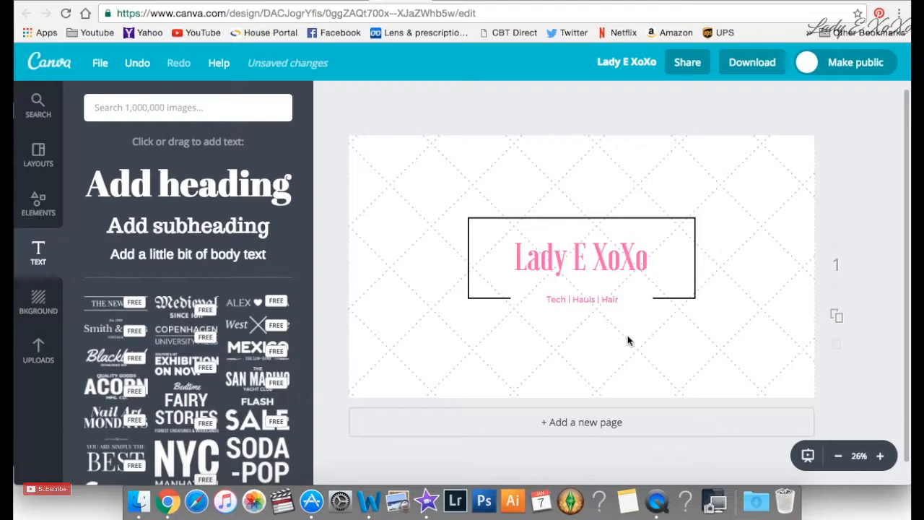
pyautogui.click(329, 96)
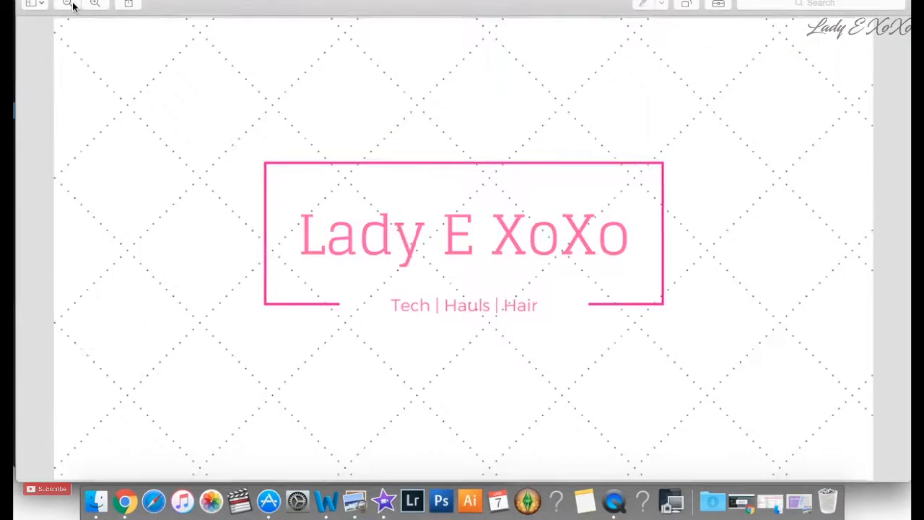
# Check the downloaded Lady E XoXo.png, then fill a second page with a ready-made layout.
pyautogui.click(66, 4)
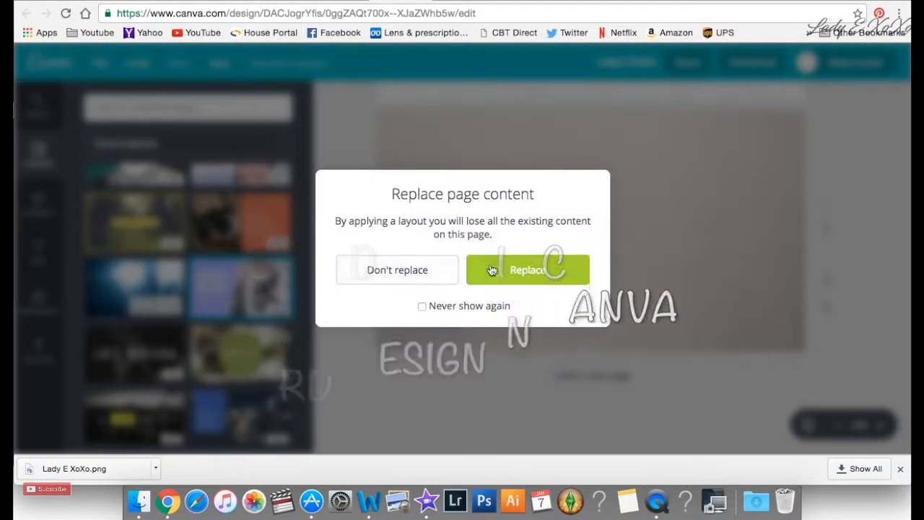
pyautogui.click(527, 269)
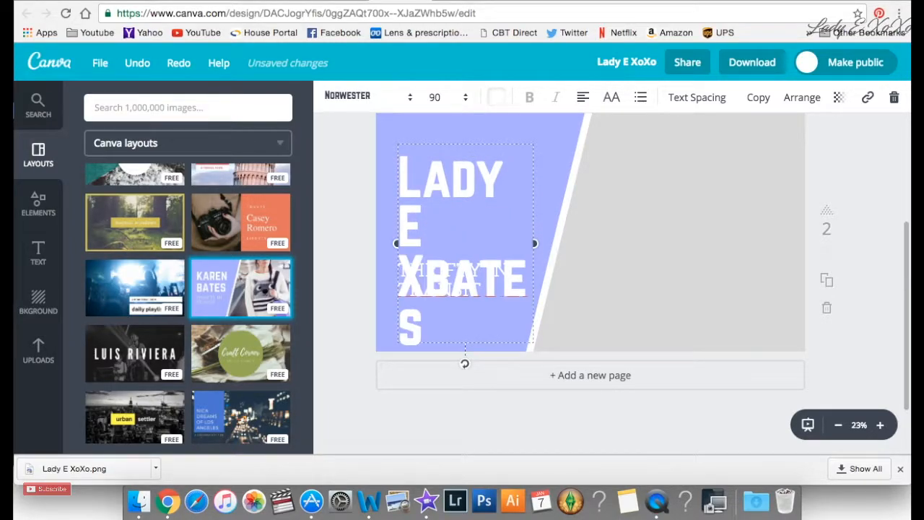
# Retitle the layout 'Lady E XOXO' at size 64, widened onto a single line.
pyautogui.write('XOXO')
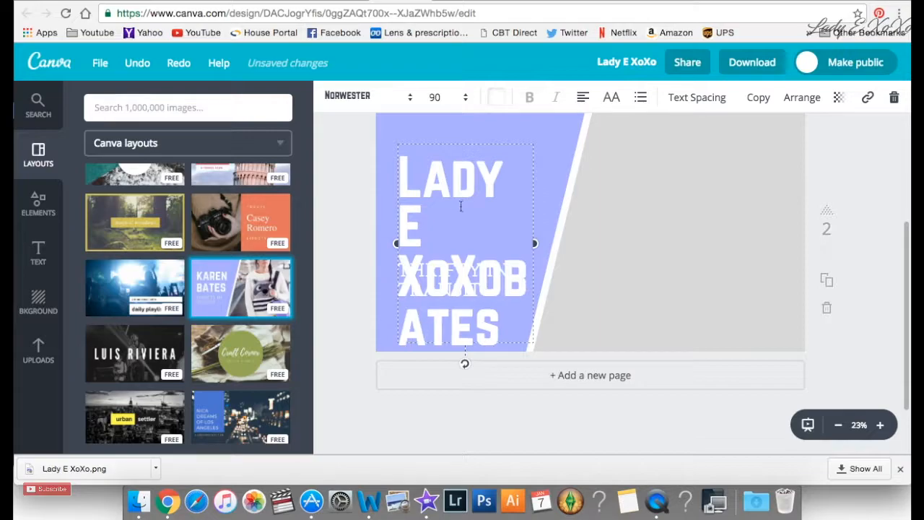
pyautogui.click(466, 97)
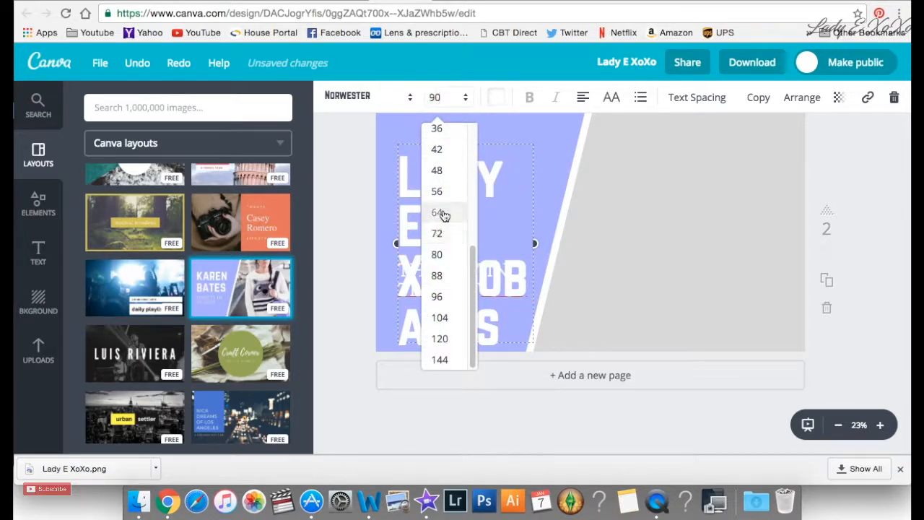
pyautogui.click(436, 211)
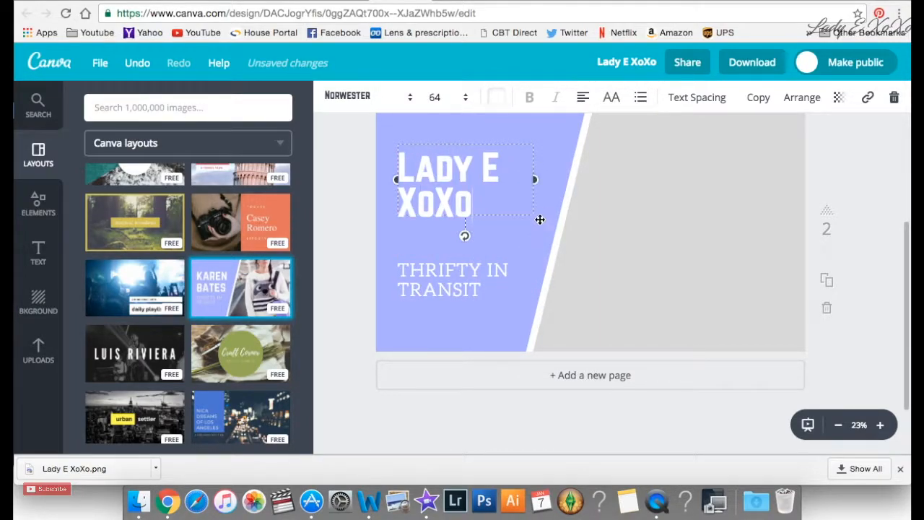
pyautogui.moveTo(535, 180); pyautogui.dragTo(585, 170)
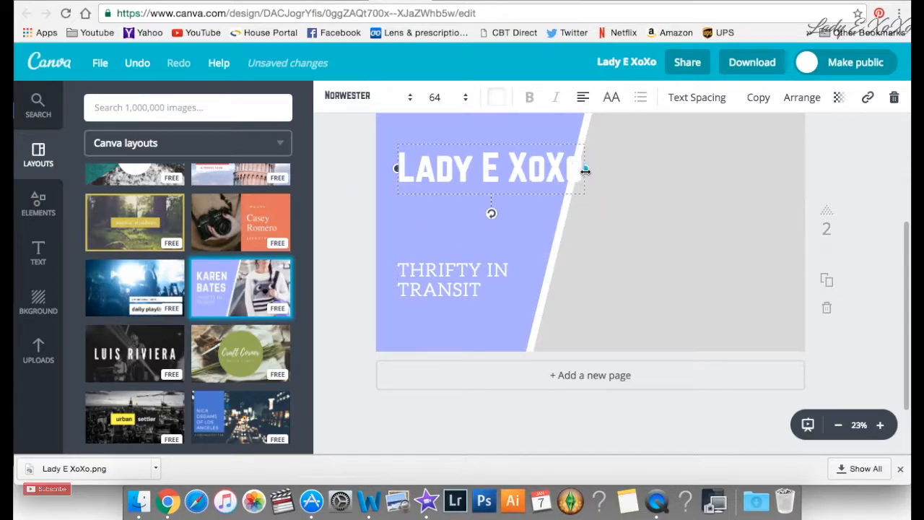
pyautogui.click(532, 213)
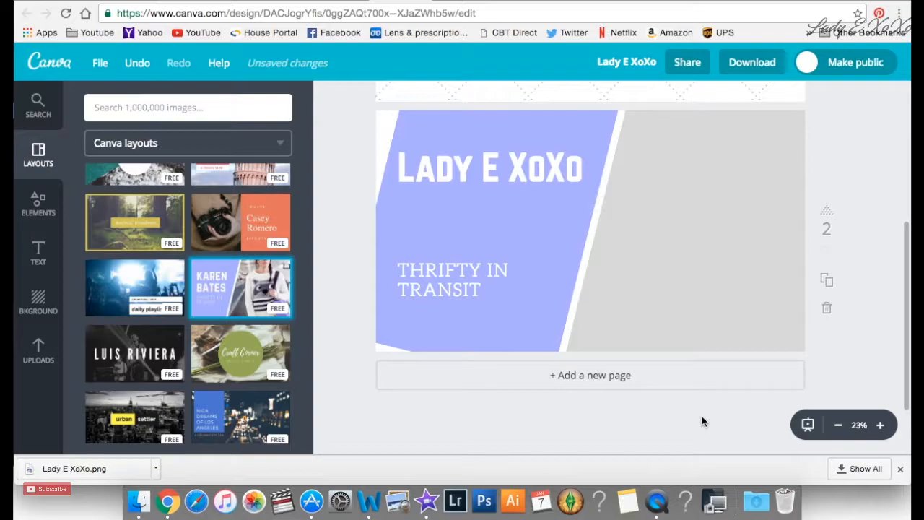
pyautogui.click(329, 97)
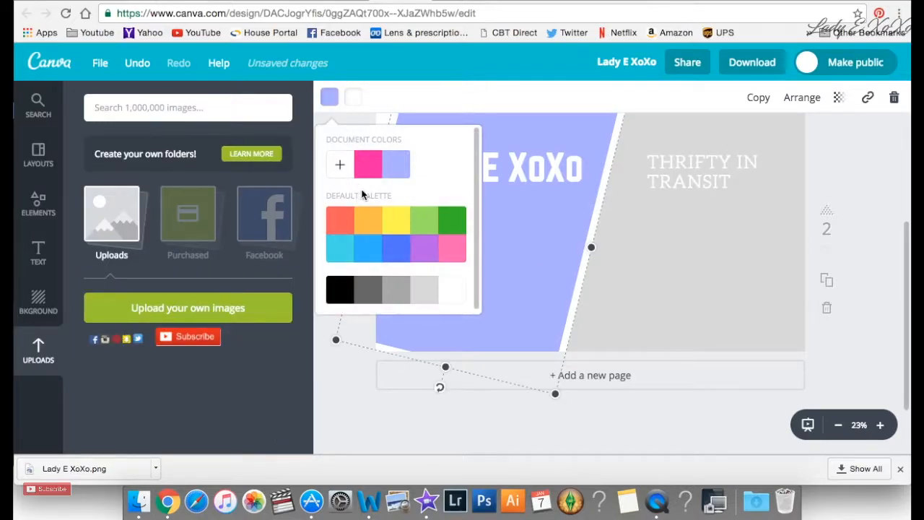
# Recolour the slanted panel lavender purple and change the subtitle to TECH HAIR HAULS.
pyautogui.click(340, 164)
pyautogui.write('TECH | HAIR H')
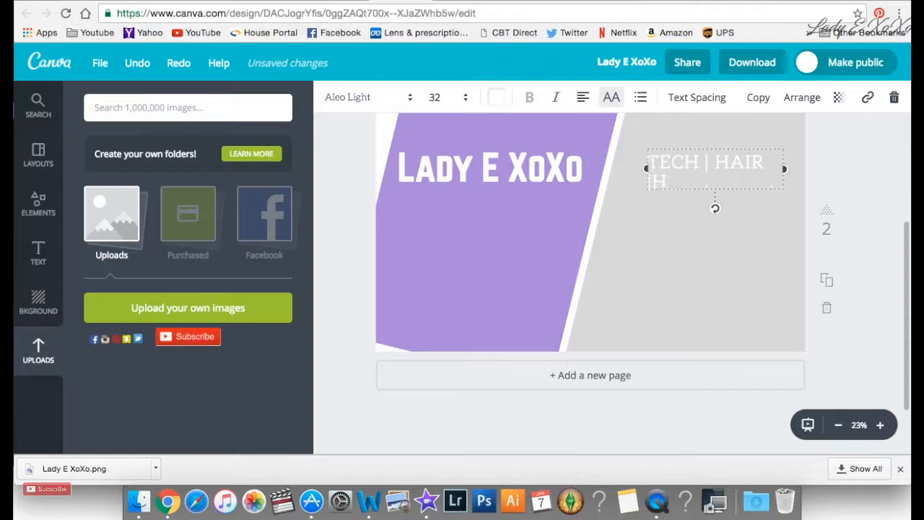
pyautogui.write('AULS')
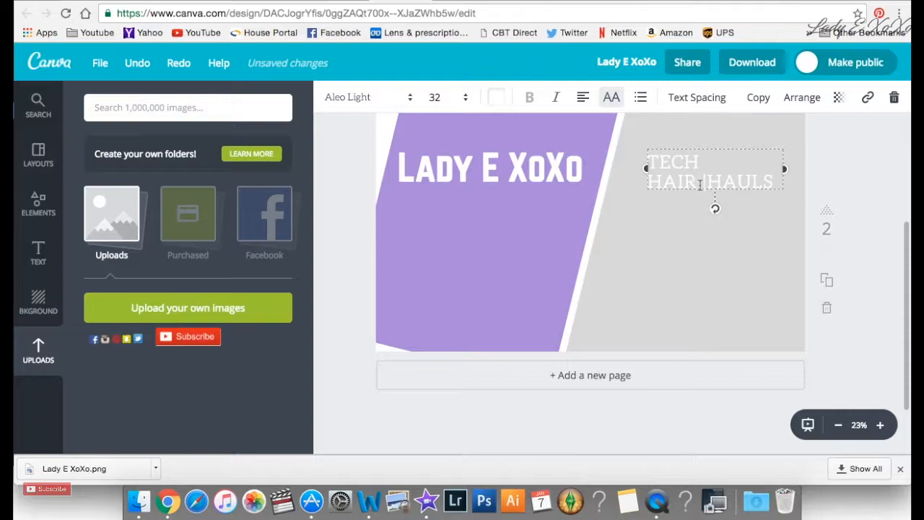
pyautogui.write('|')
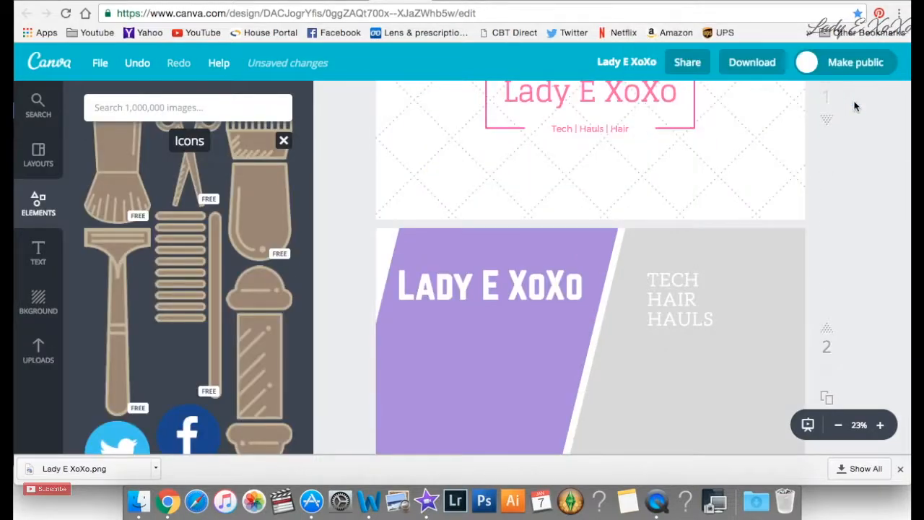
# Add Twitter, Facebook and Instagram icons, shrink them and stack them on the grey side.
pyautogui.scroll(-3)
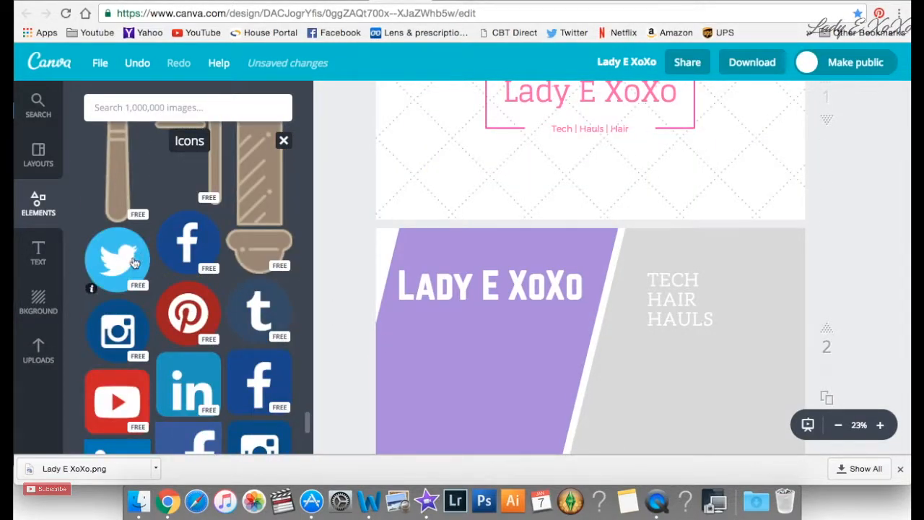
pyautogui.click(117, 260)
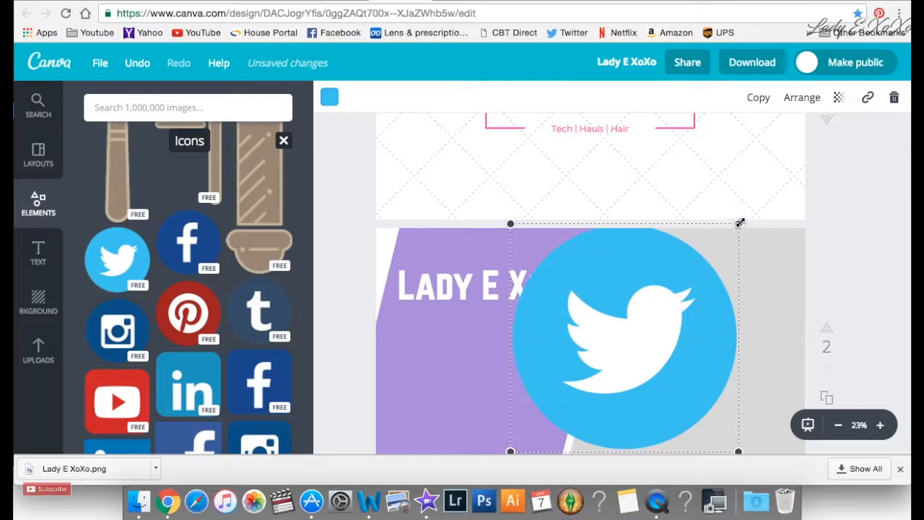
pyautogui.click(690, 296)
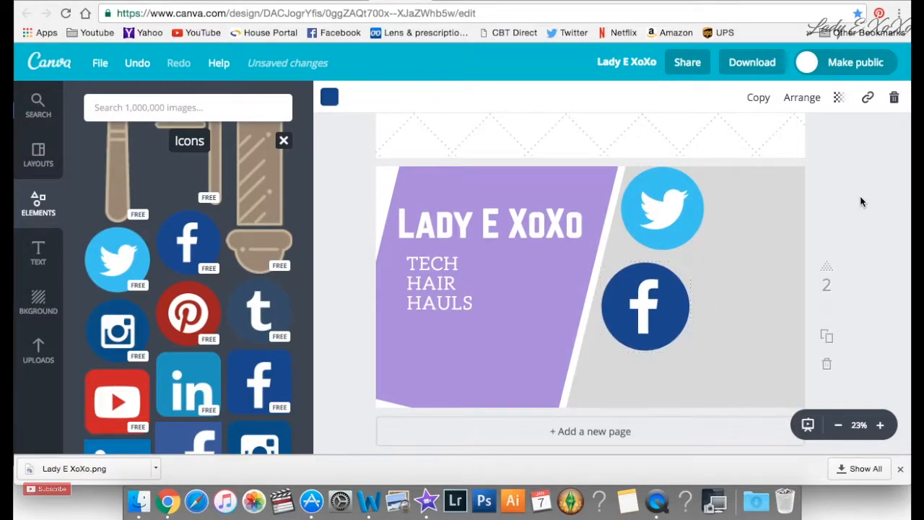
pyautogui.click(661, 208)
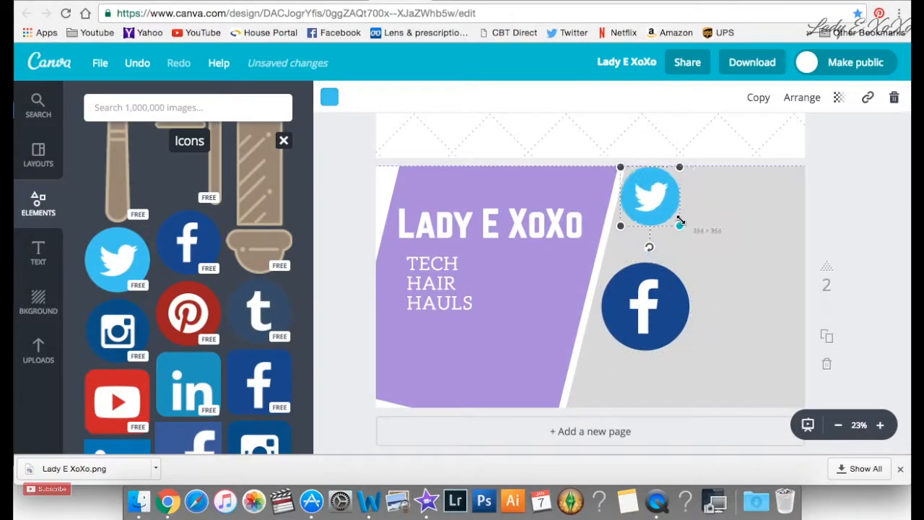
pyautogui.moveTo(645, 305); pyautogui.dragTo(632, 253)
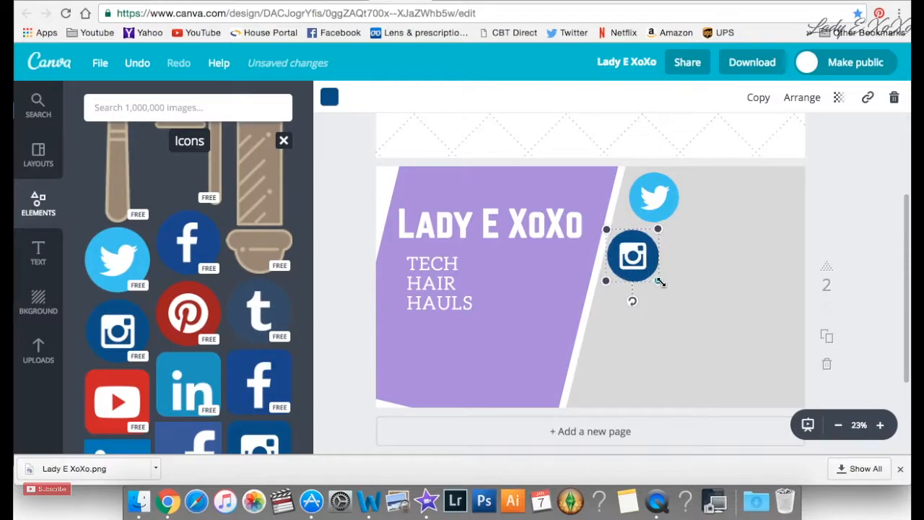
pyautogui.moveTo(633, 257); pyautogui.dragTo(616, 317)
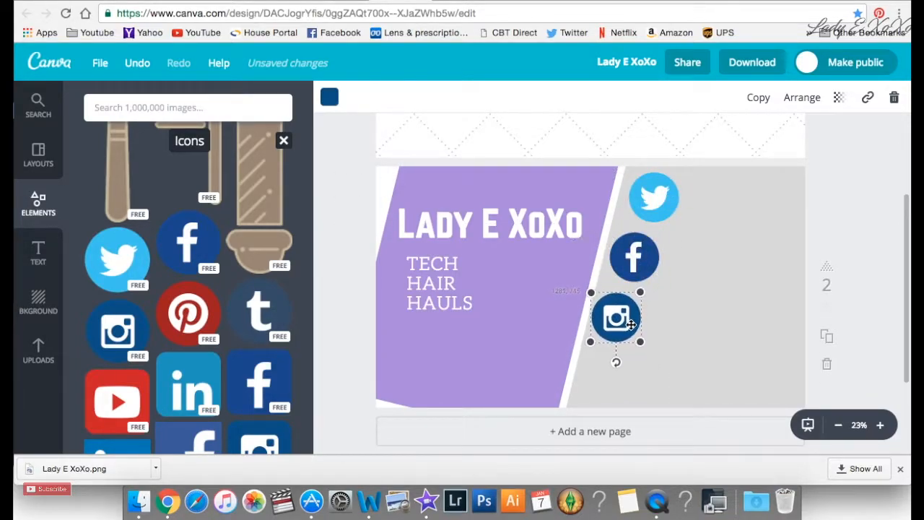
# Recolour the Facebook icon lavender from the colour swatch.
pyautogui.click(654, 197)
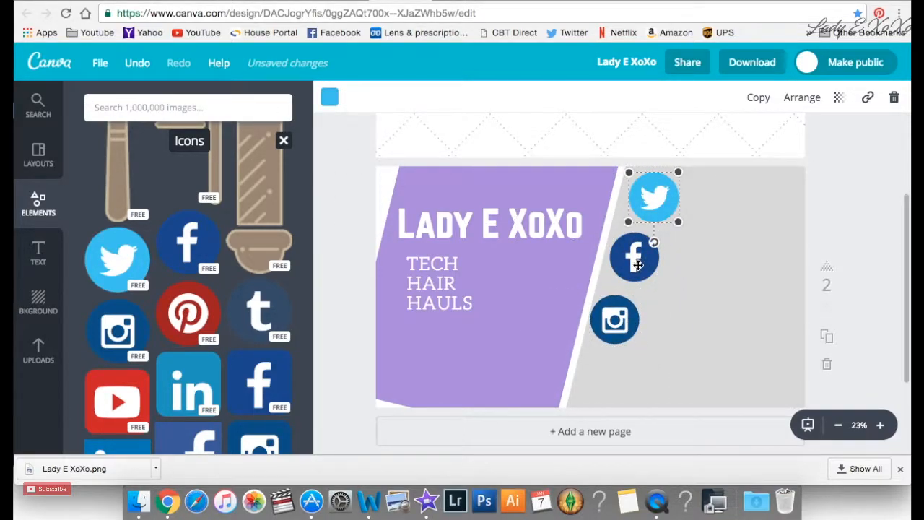
pyautogui.click(329, 96)
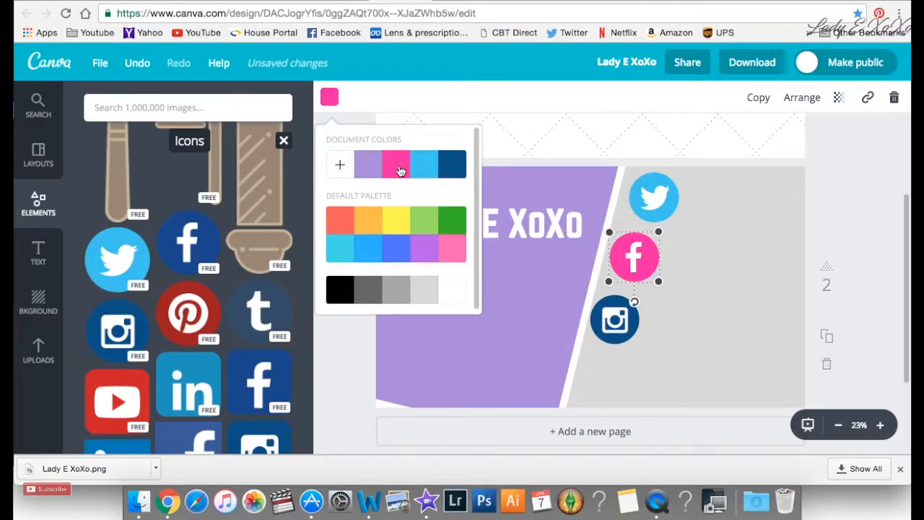
pyautogui.click(368, 164)
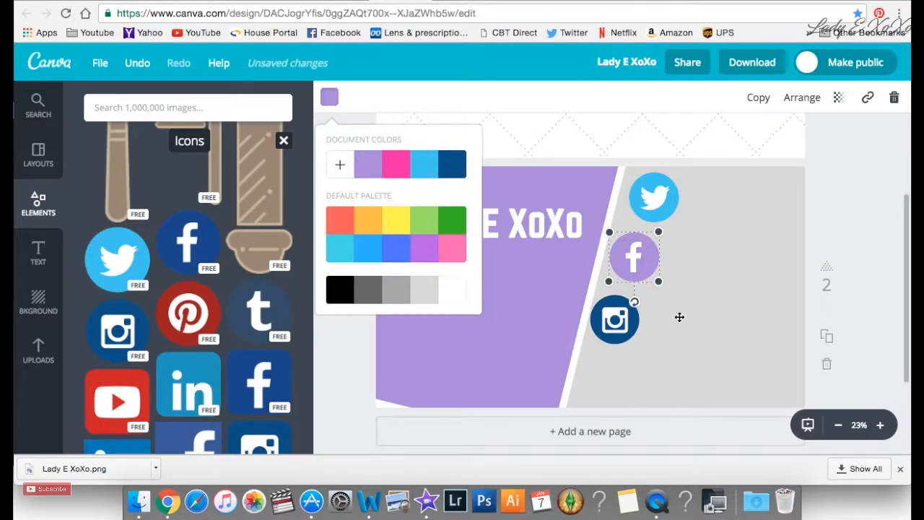
pyautogui.click(329, 97)
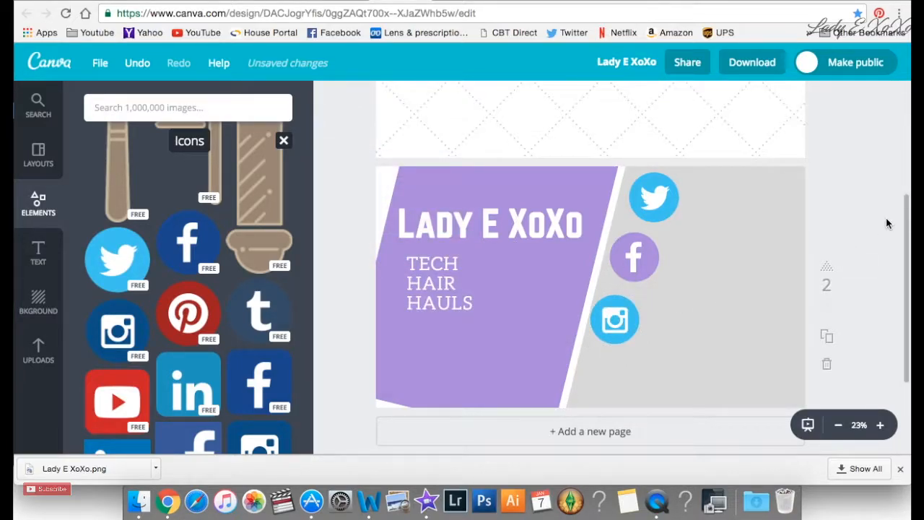
# Extend the tagline to TECH HAIR HAULS & MORE.
pyautogui.click(440, 283)
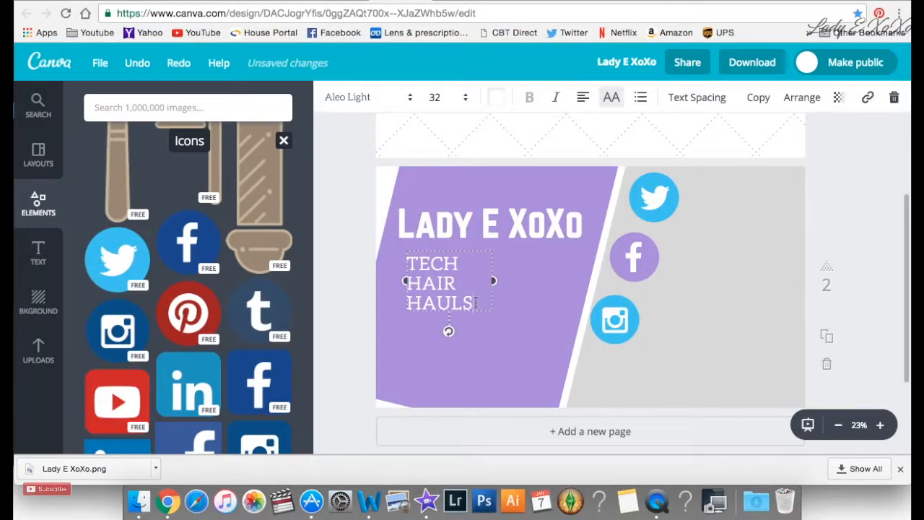
pyautogui.write('& MORE')
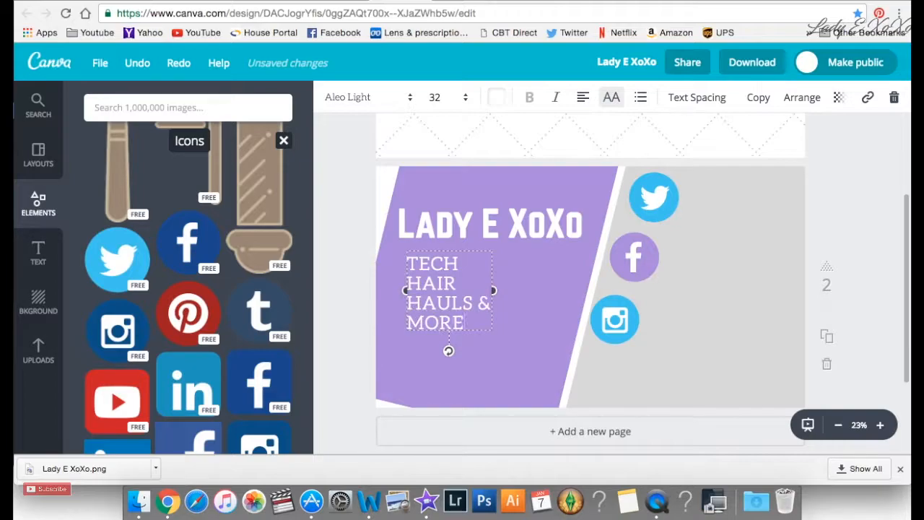
# Add a lined heading beside the Twitter icon as the LADYEMJXOXO handle and duplicate it.
pyautogui.click(37, 253)
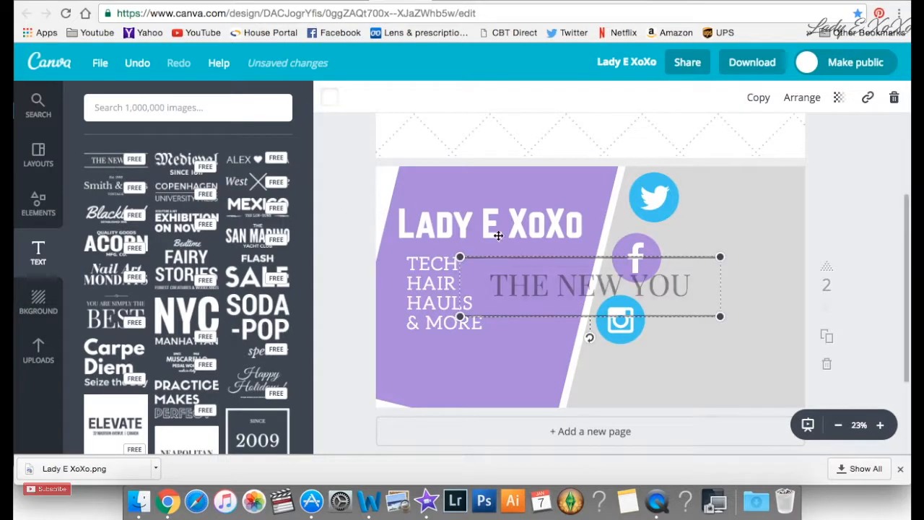
pyautogui.moveTo(590, 286); pyautogui.dragTo(674, 267)
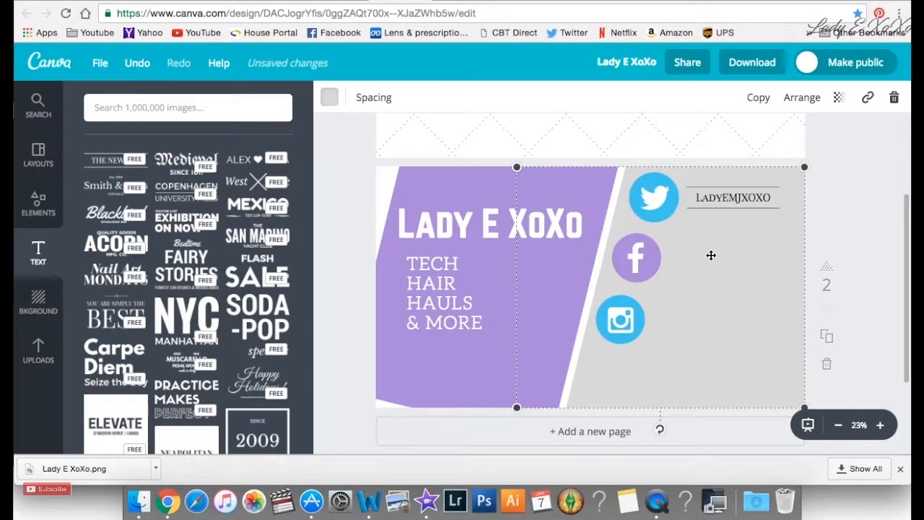
pyautogui.click(733, 197)
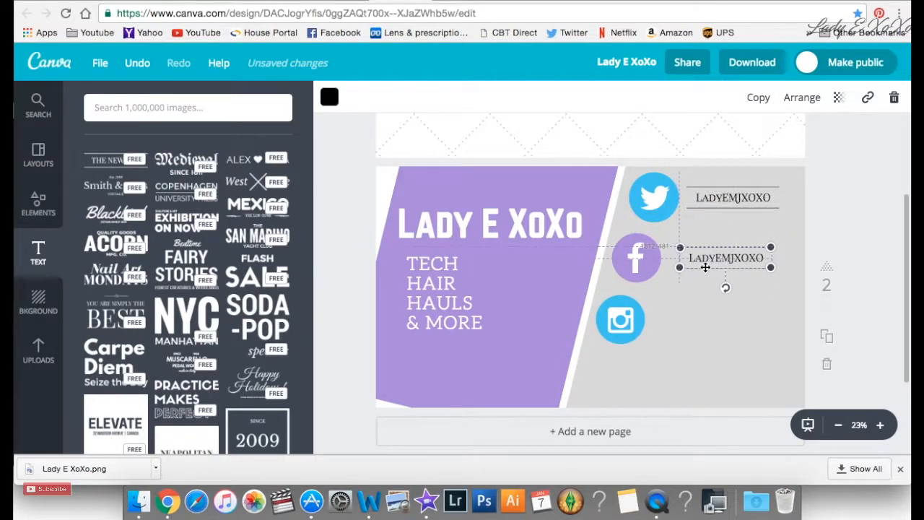
# Place the handle copy by Facebook, set all three handles to a thin font, and view the downloaded banner.
pyautogui.moveTo(726, 267); pyautogui.dragTo(708, 329)
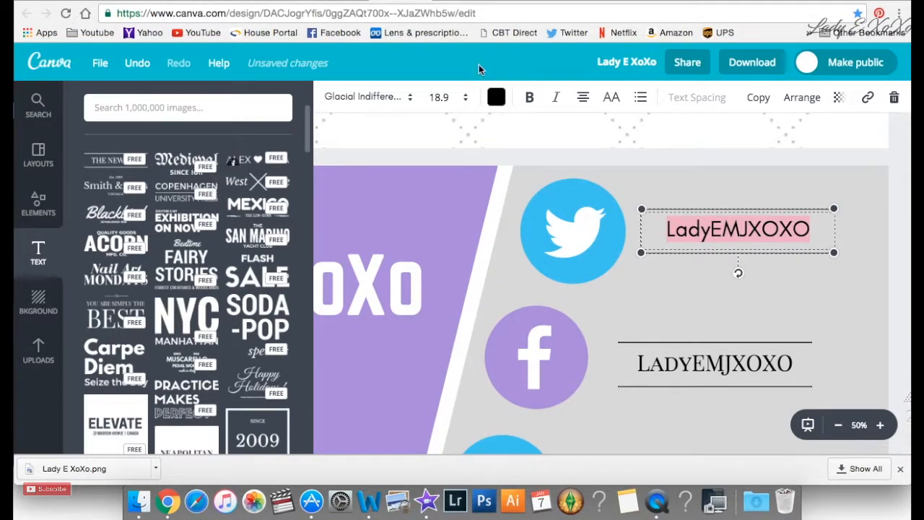
pyautogui.click(365, 97)
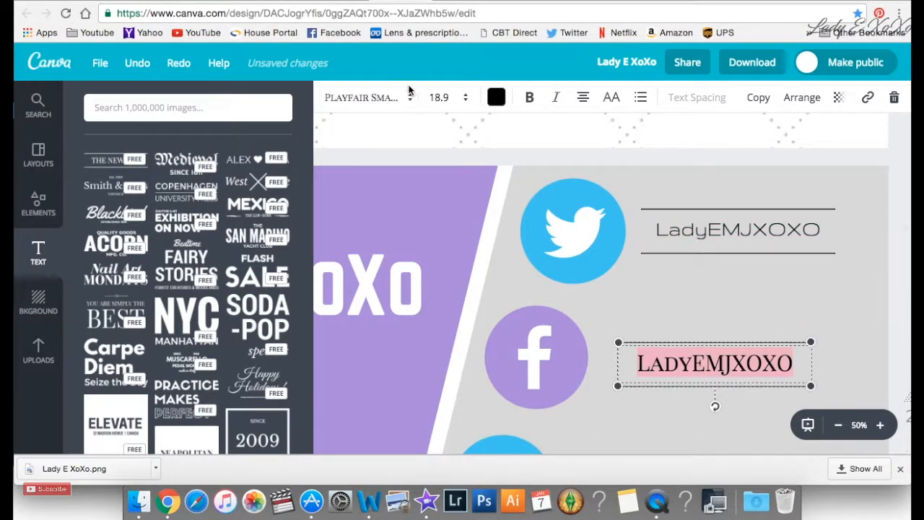
pyautogui.click(365, 97)
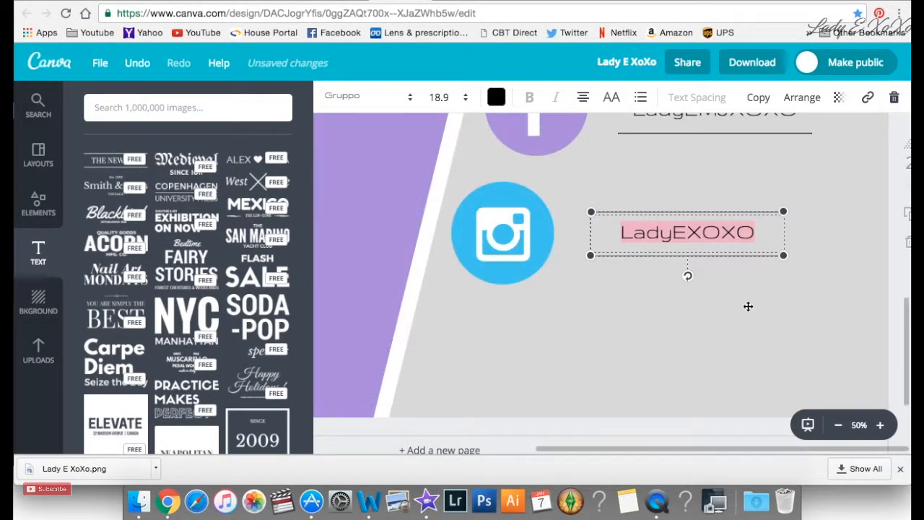
pyautogui.click(837, 425)
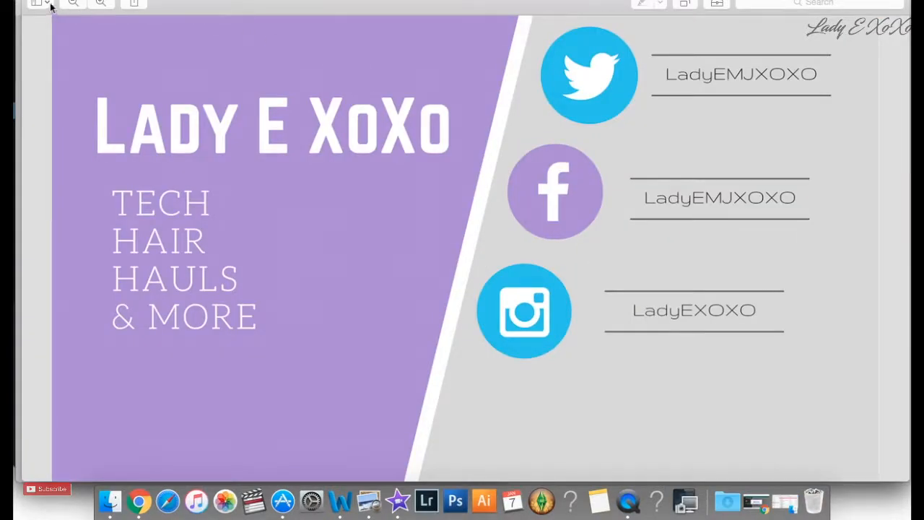
pyautogui.click(72, 3)
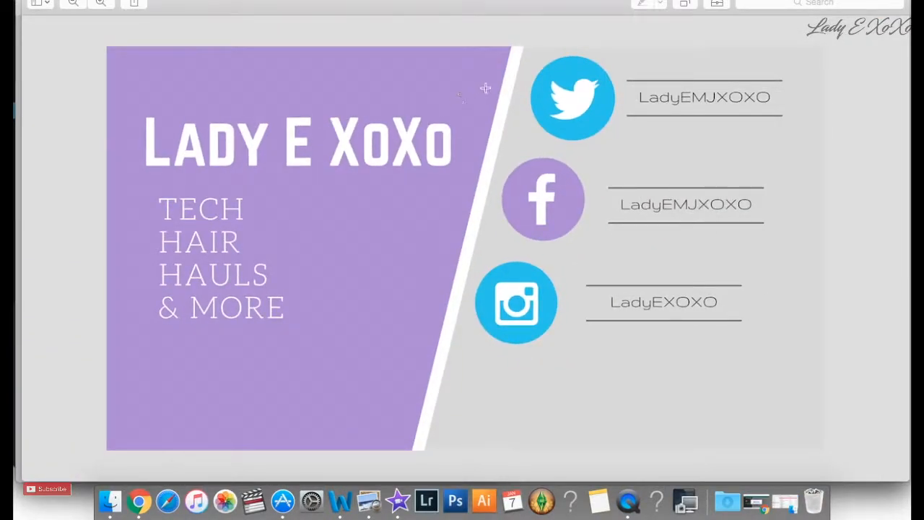
pyautogui.moveTo(206, 26)
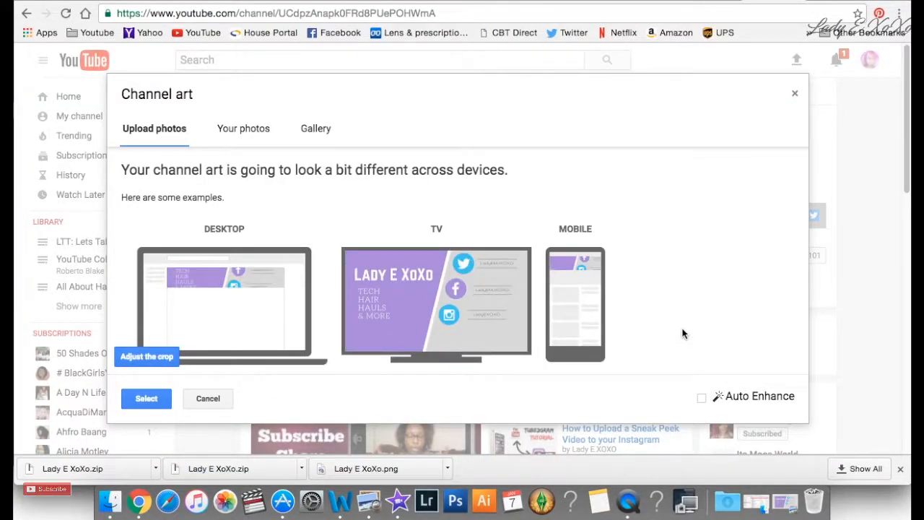
pyautogui.moveTo(673, 335)
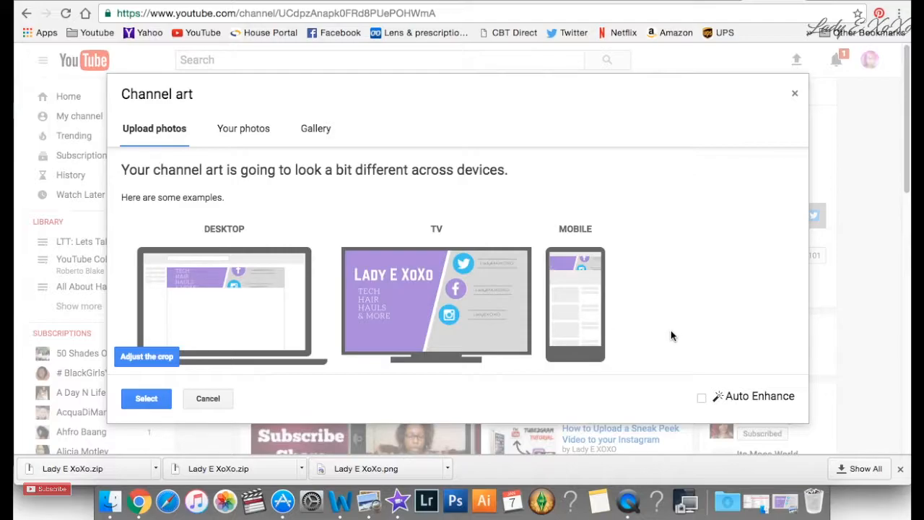